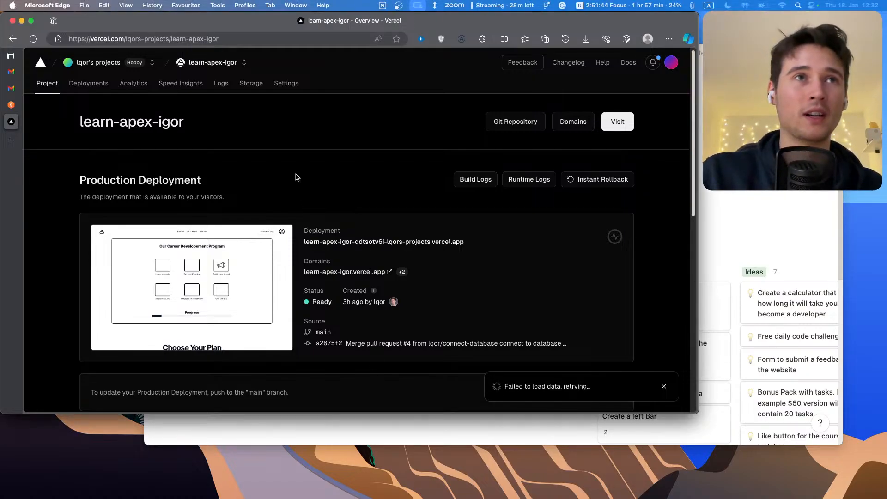
- Open the live Learn Apex site from Vercel and scroll to the SOQL module's practice section
left_click(616, 121)
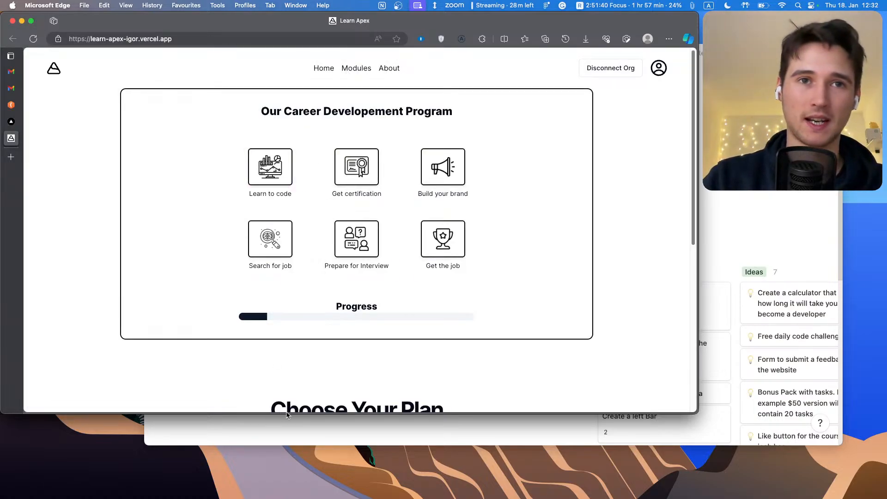
scroll("down", 3)
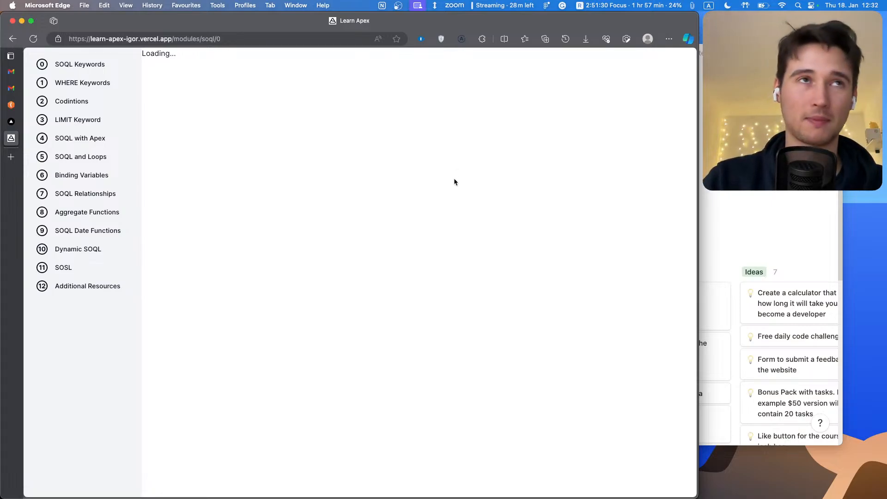
mouse_move(379, 169)
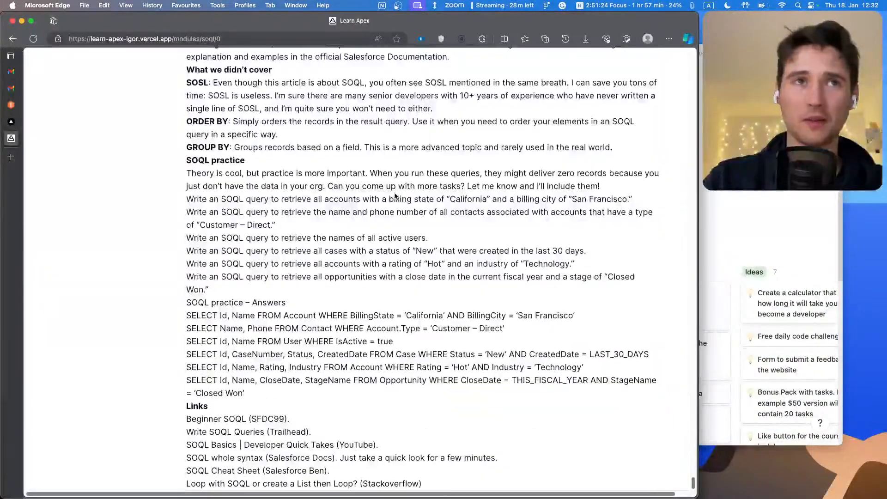
left_click_drag(186, 419, 311, 431)
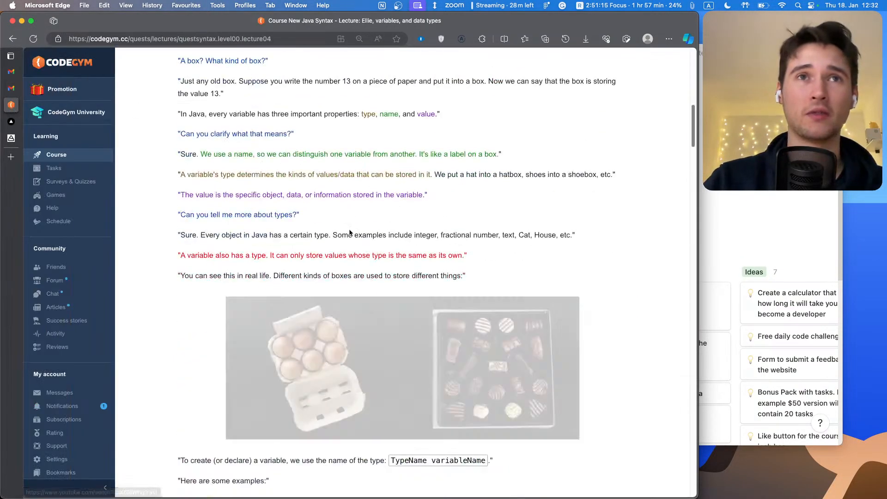
- Scroll the CodeGym Java lecture down to the 'Kind words for the teacher' exercise
scroll("down", 3)
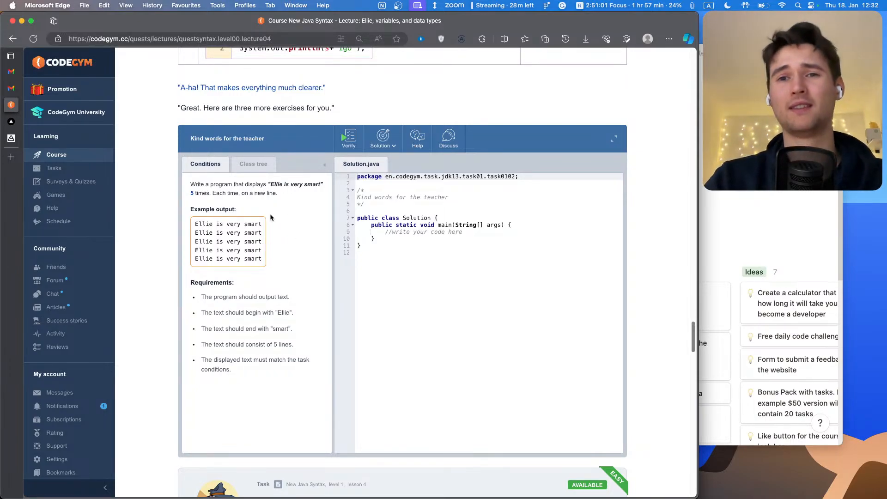
mouse_move(274, 236)
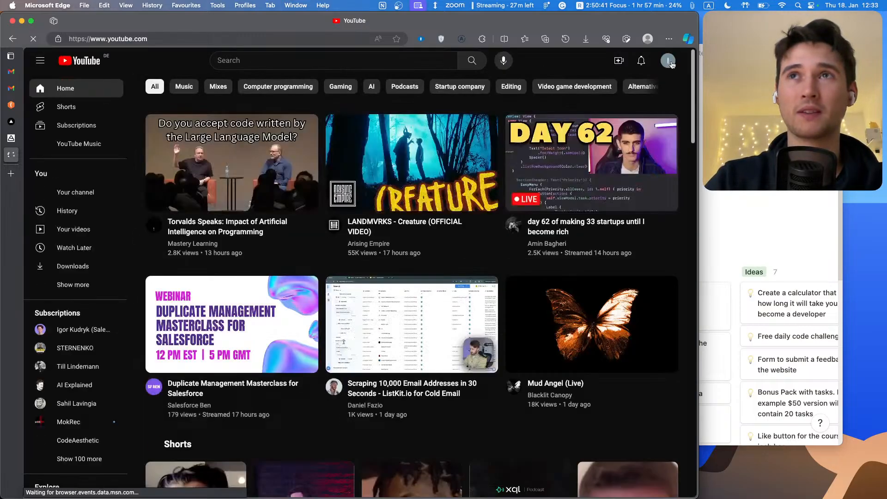
- Open your own YouTube channel page from the avatar's account menu
left_click(668, 60)
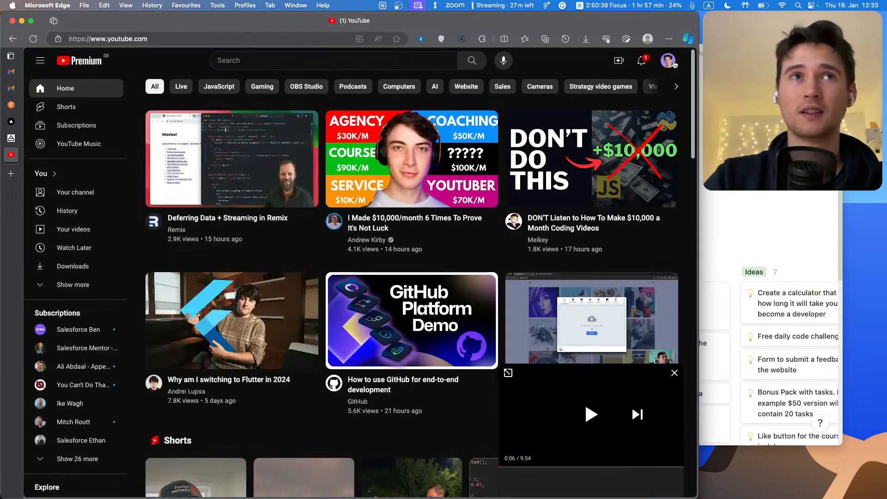
left_click(668, 60)
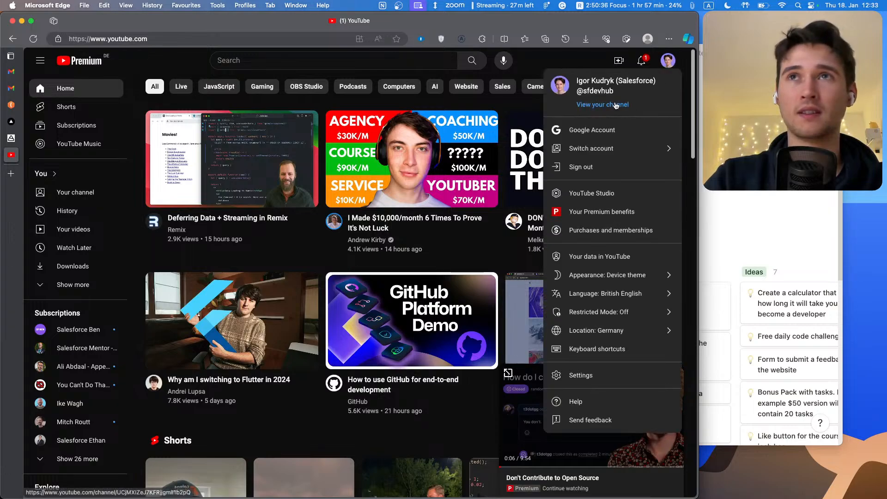
left_click(602, 105)
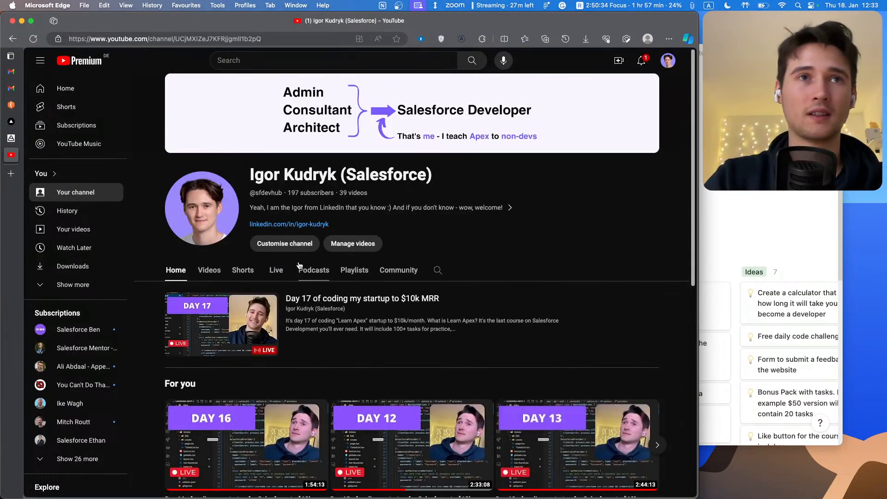
left_click(277, 270)
type("cloud-prism.com/")
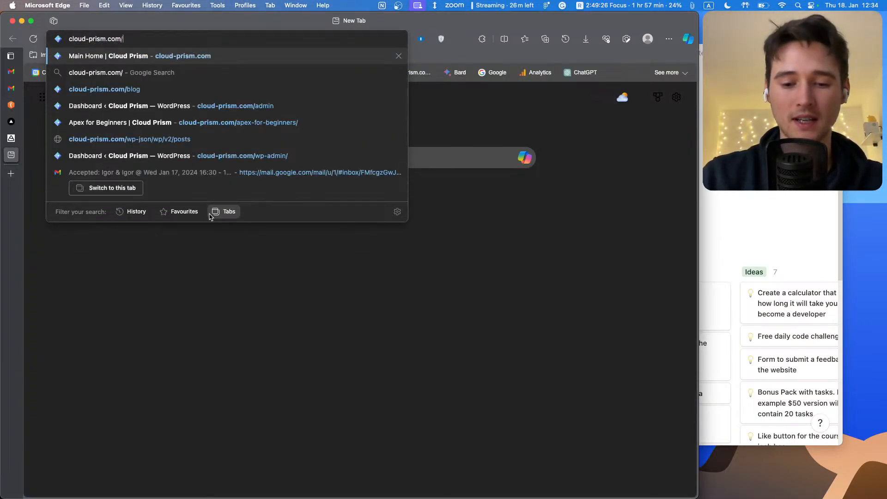
- Open the Cloud Prism 'SOQL in Apex' blog article and scroll to its table of contents
left_click(104, 89)
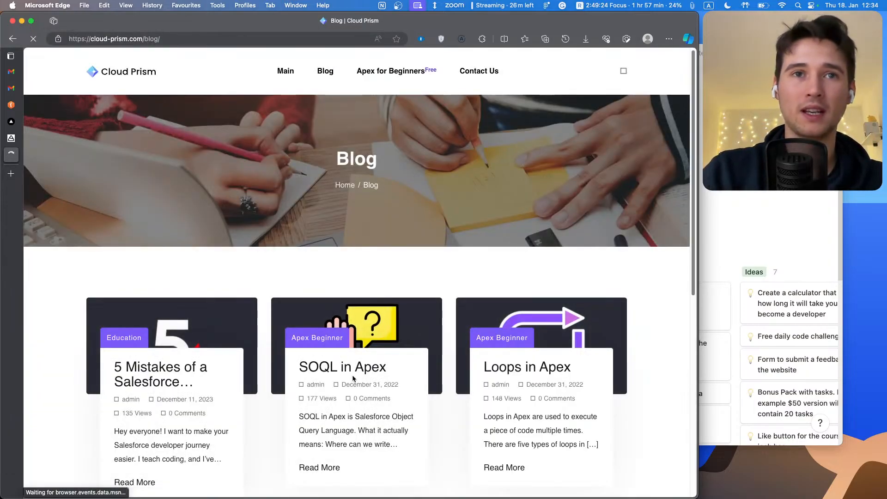
left_click(342, 366)
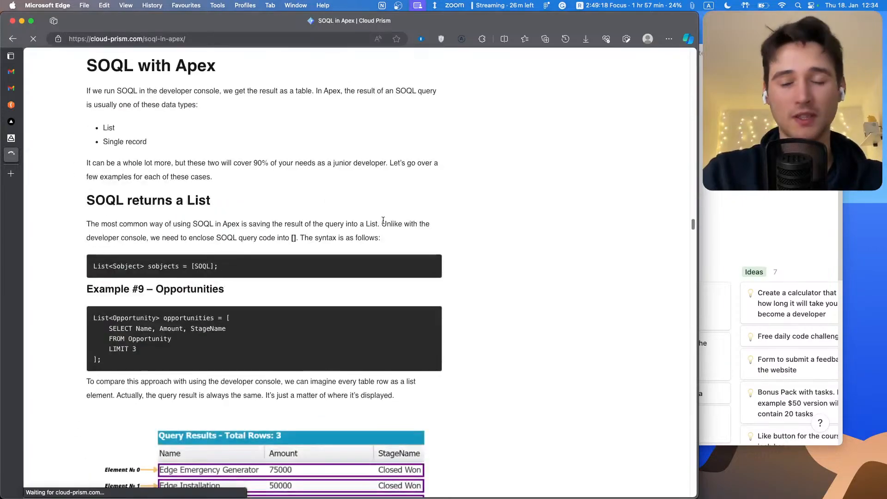
scroll("down", 3)
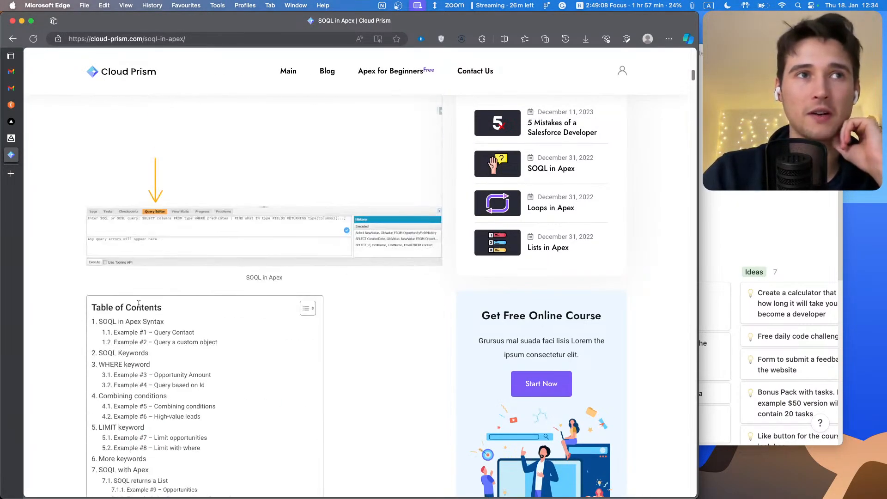
scroll("down", 3)
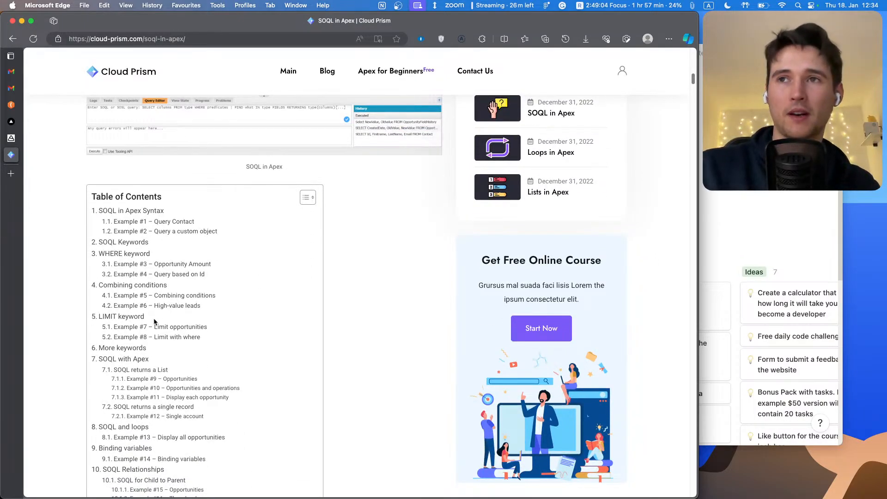
mouse_move(353, 282)
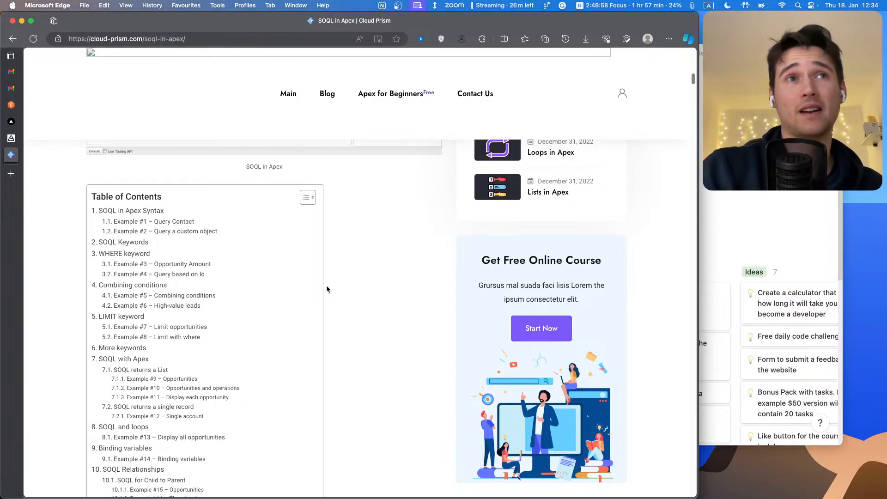
mouse_move(151, 212)
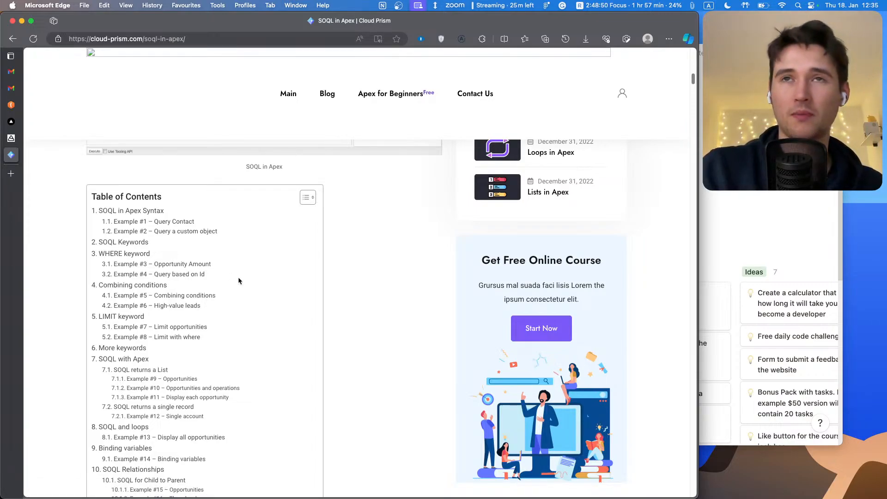
mouse_move(356, 282)
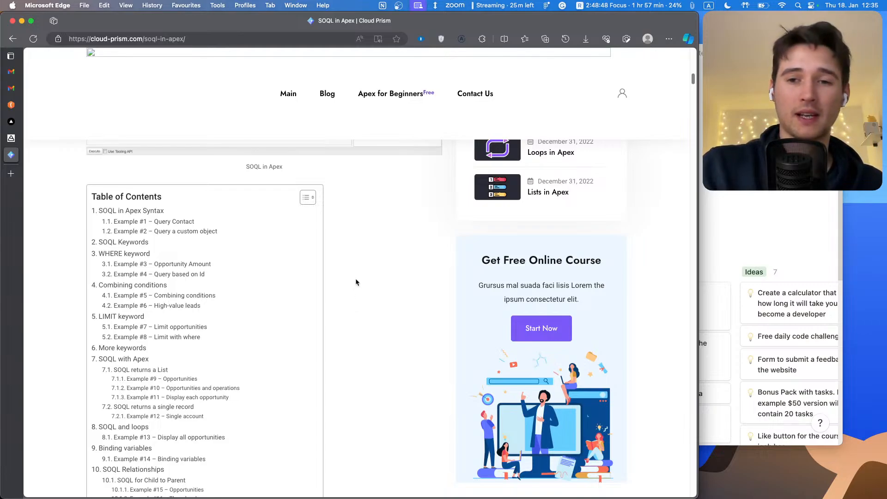
mouse_move(347, 269)
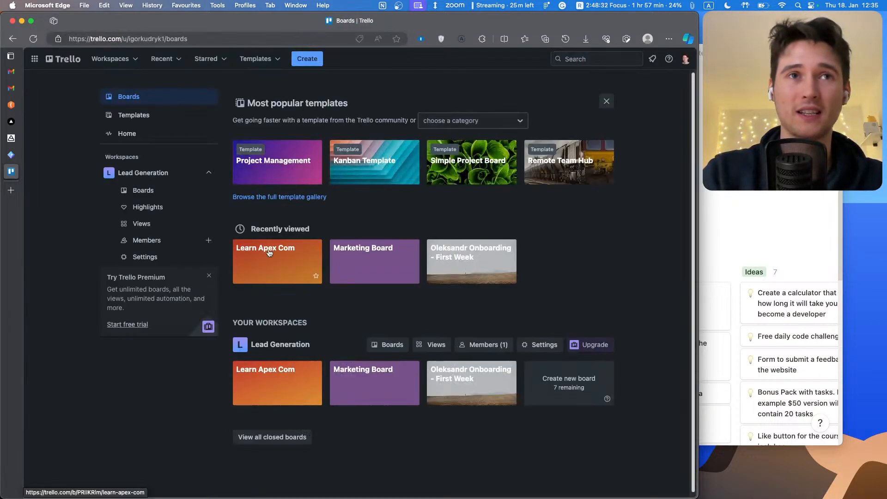
- On the Learn Apex Com board, untick yourself from the 'Connect WP with NextJS' card's members
left_click(276, 260)
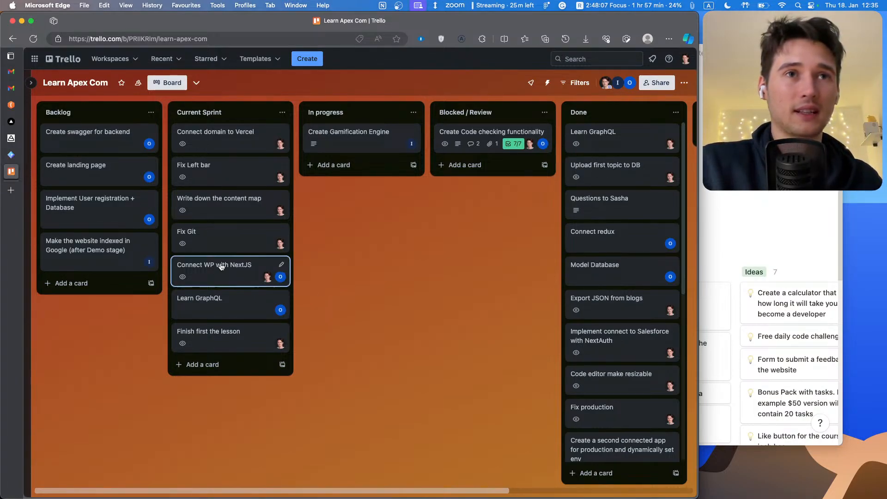
left_click(215, 265)
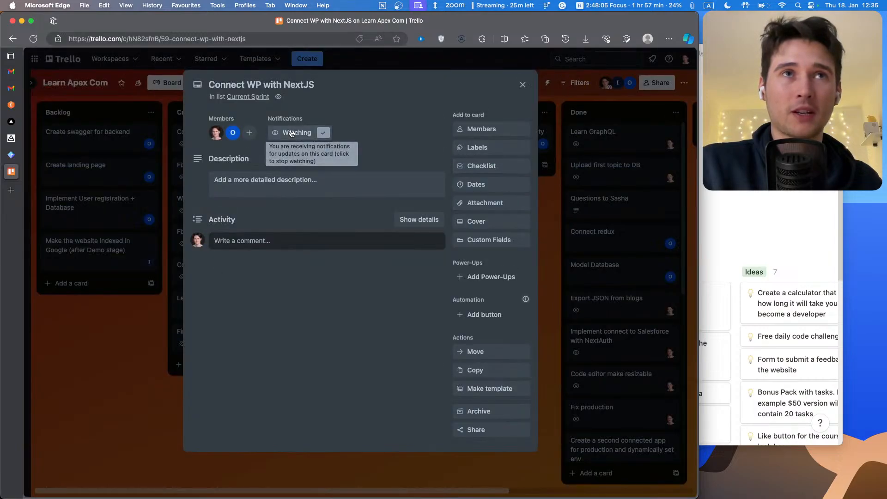
left_click(481, 128)
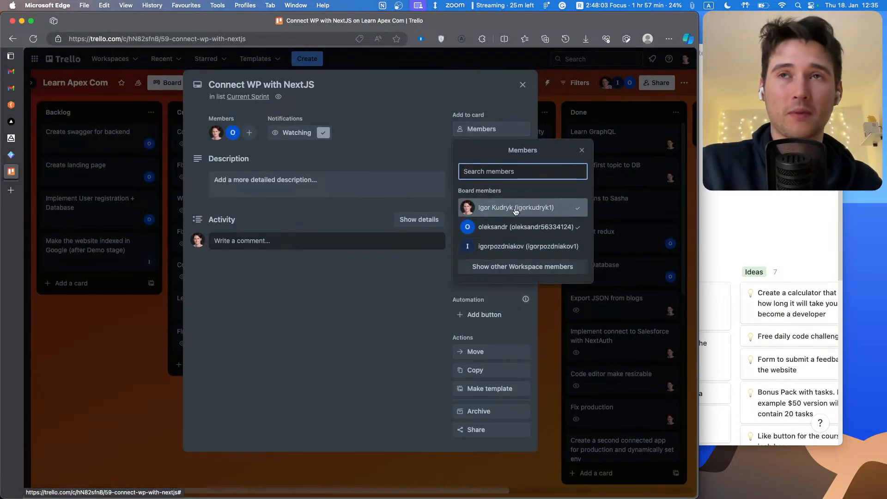
left_click(522, 84)
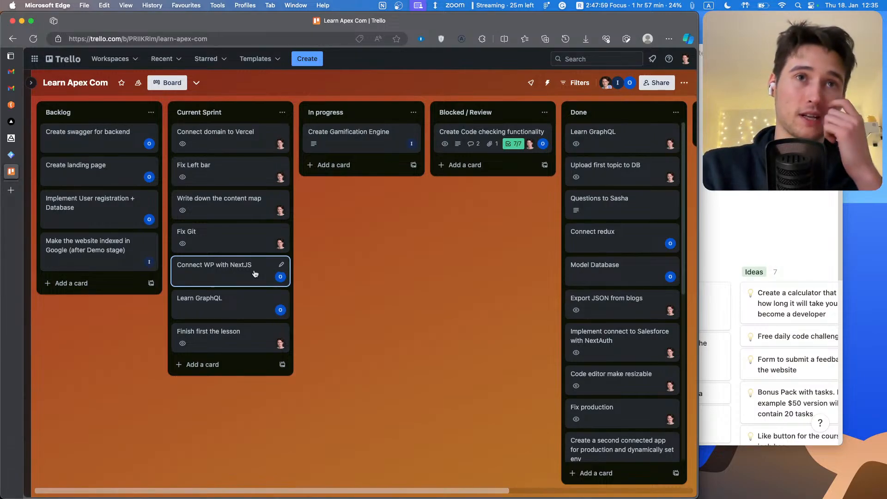
mouse_move(266, 305)
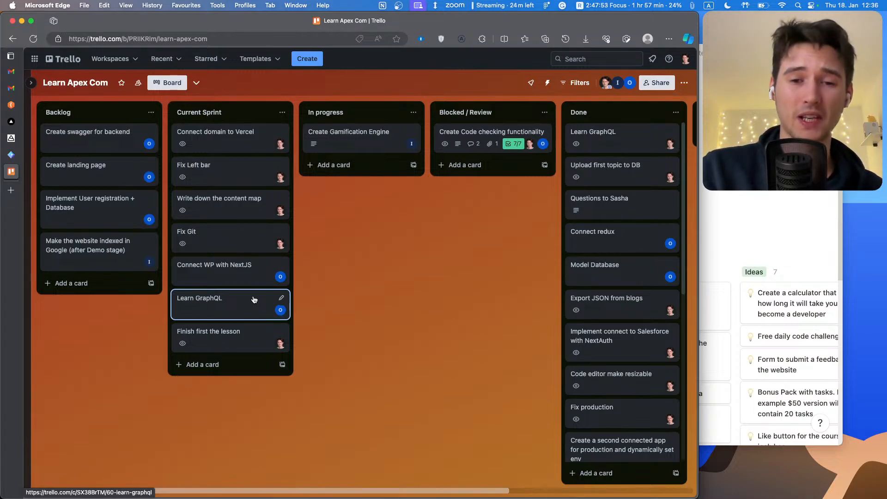
mouse_move(259, 305)
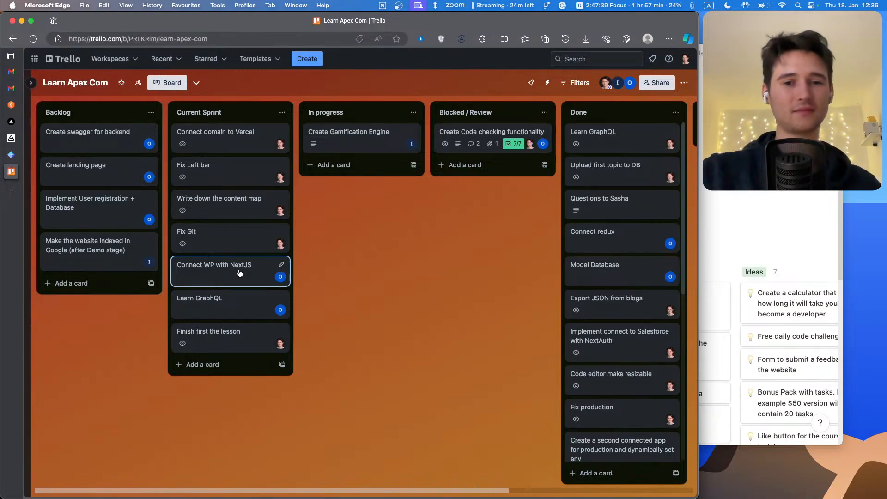
mouse_move(246, 237)
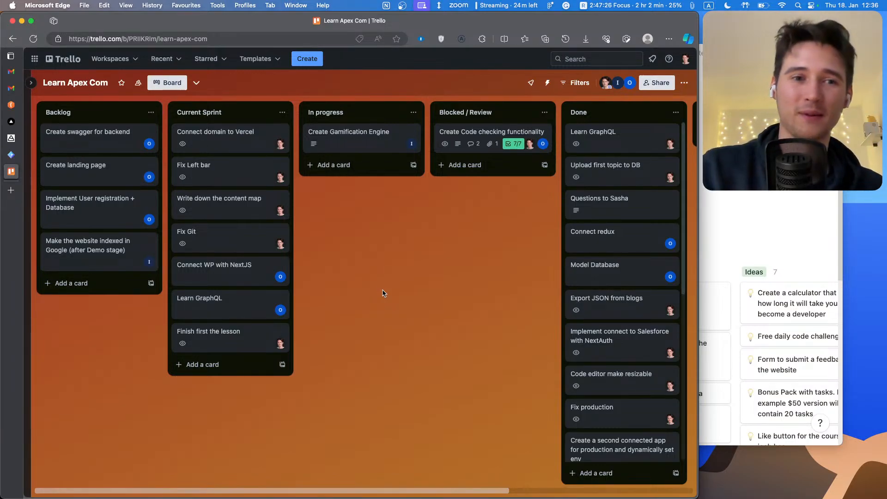
mouse_move(394, 296)
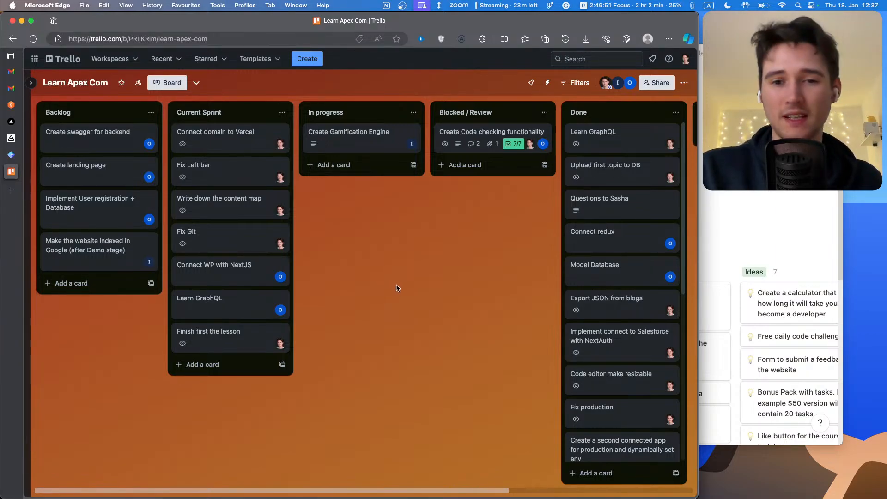
mouse_move(391, 292)
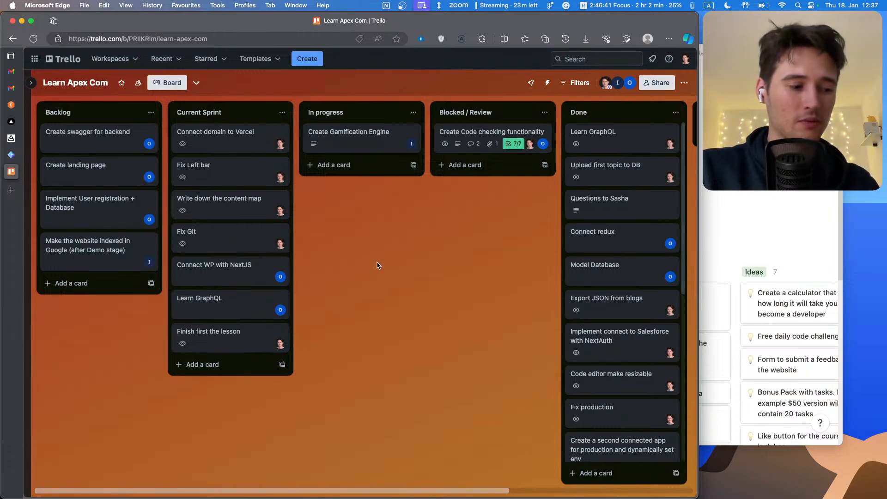
mouse_move(377, 270)
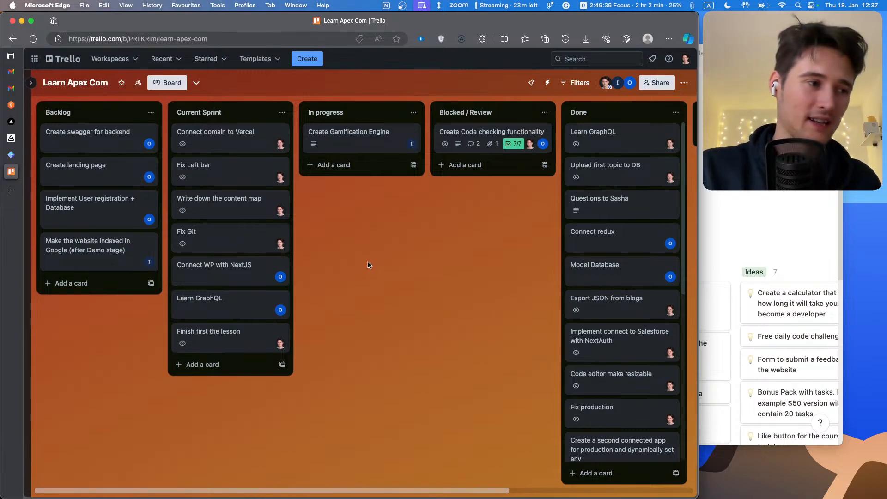
mouse_move(366, 268)
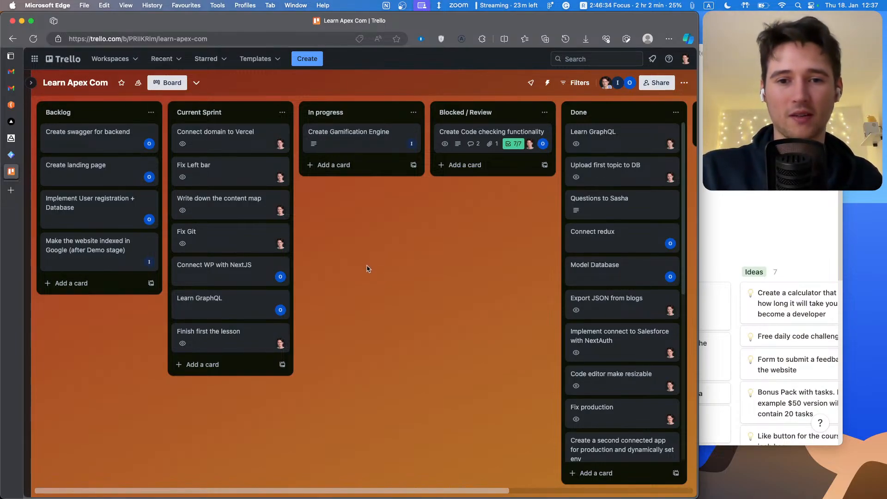
mouse_move(362, 281)
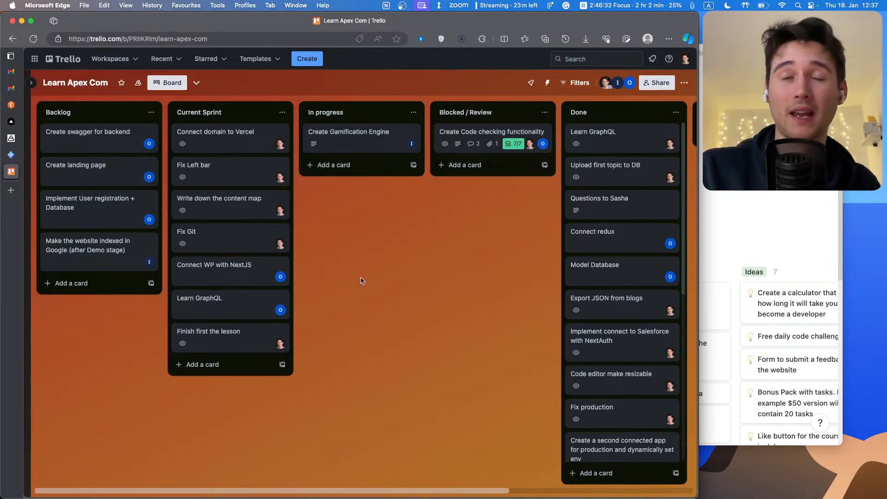
mouse_move(371, 295)
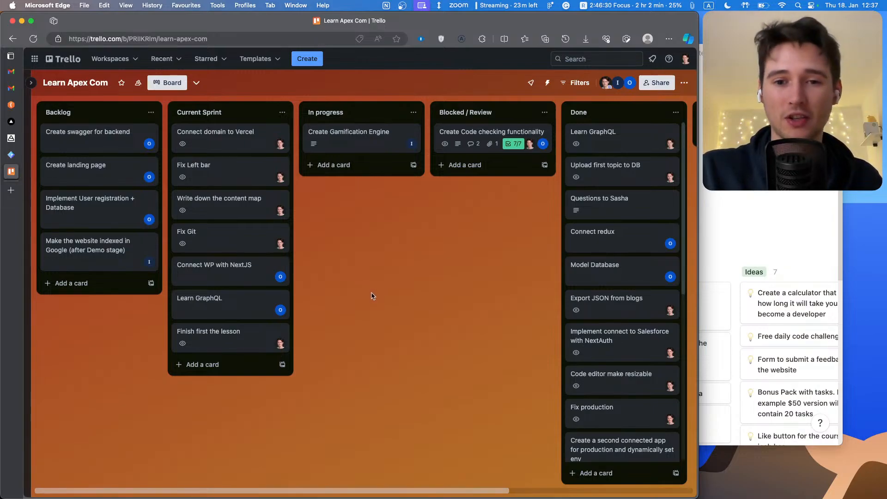
mouse_move(367, 293)
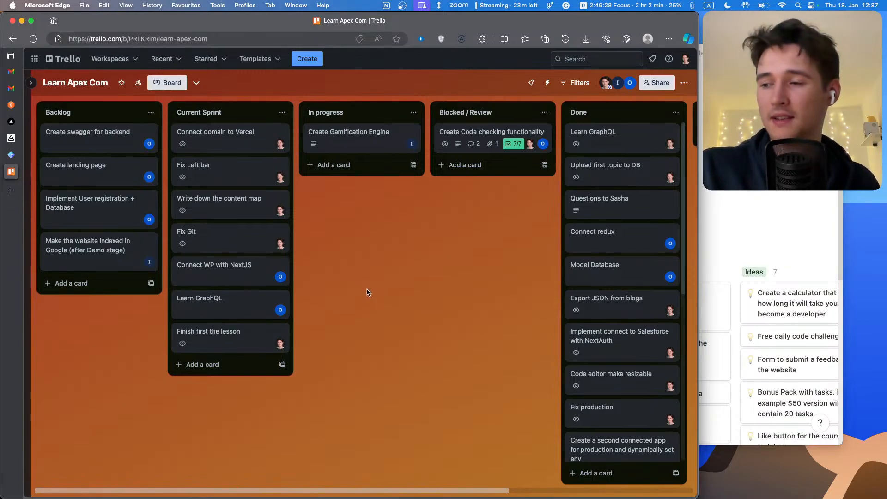
mouse_move(367, 296)
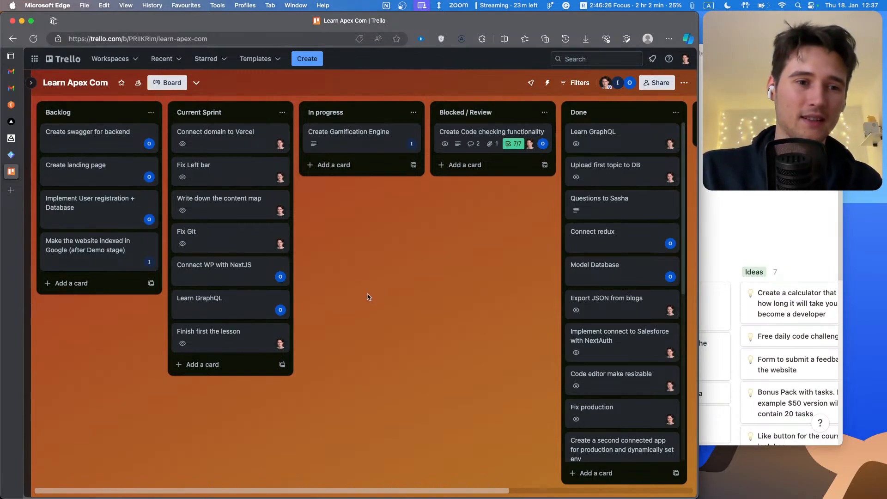
mouse_move(393, 305)
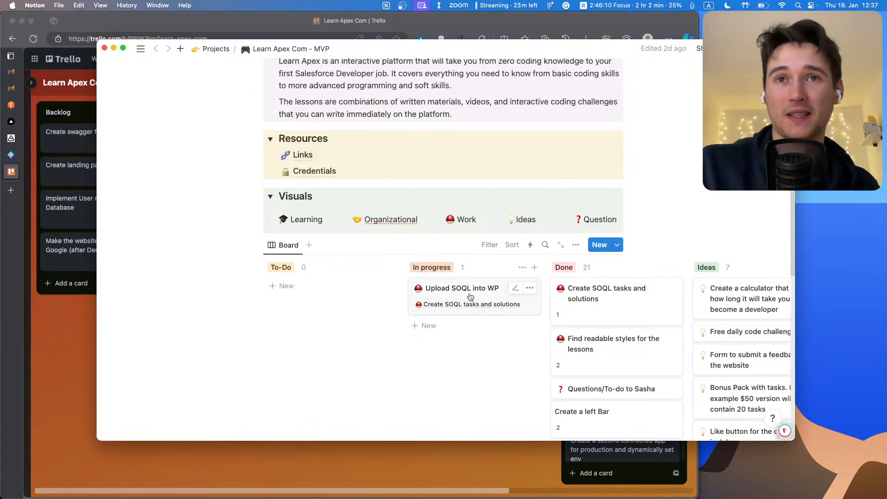
mouse_move(467, 291)
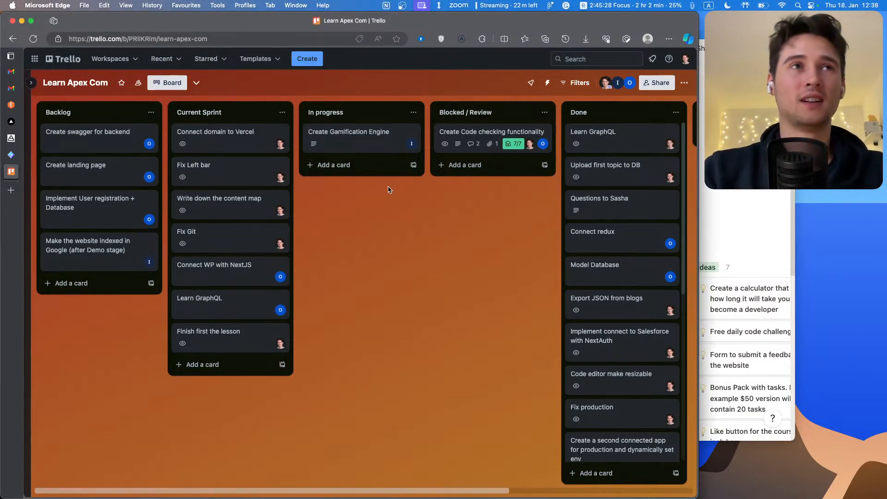
mouse_move(368, 190)
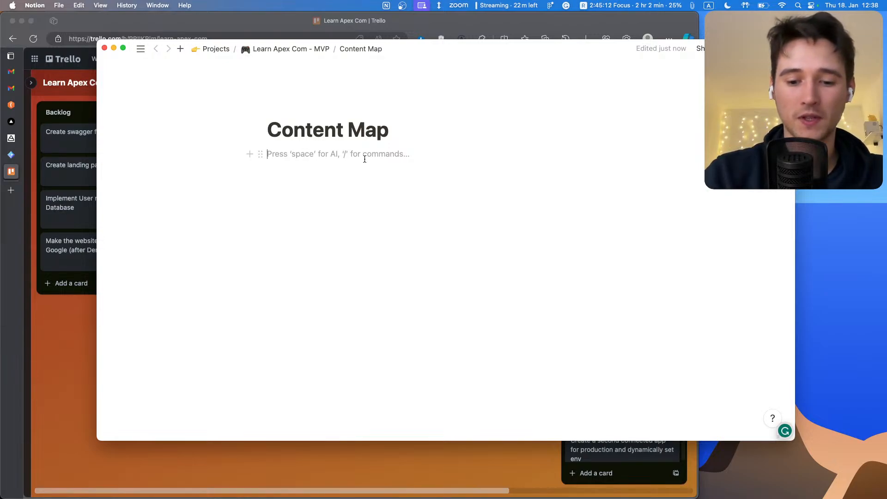
- Add Heading 2 blocks 'SOQL' and 'Variables', placing the cursor on the line below SOQL
type("##")
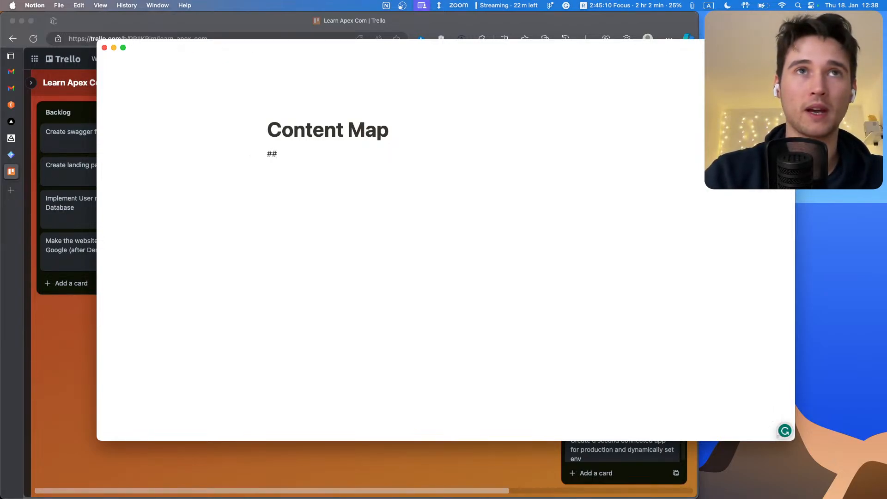
type("SOQL")
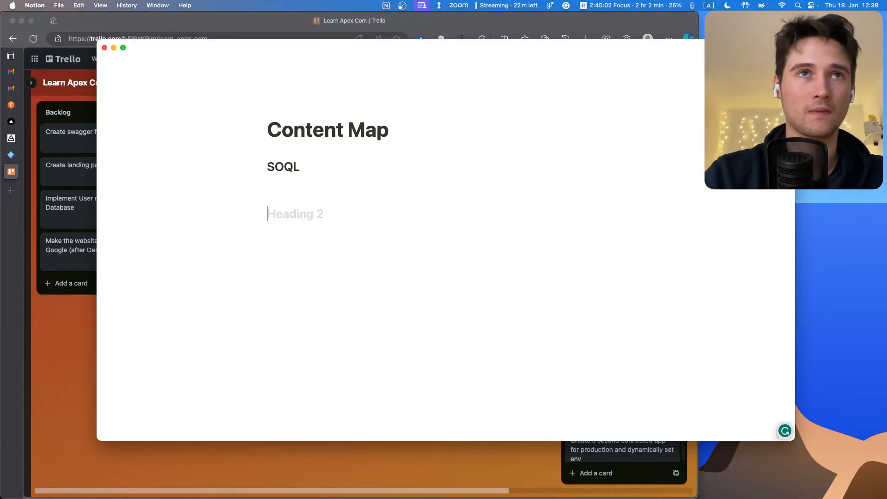
type("Var")
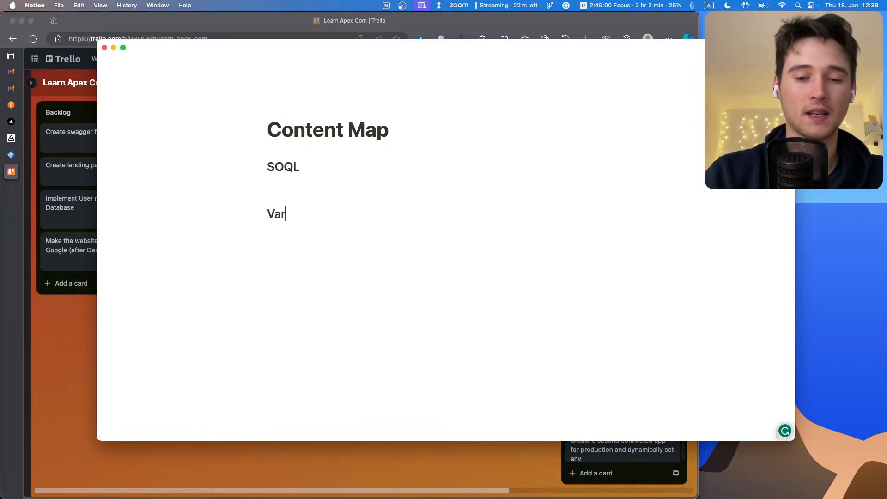
type("iable")
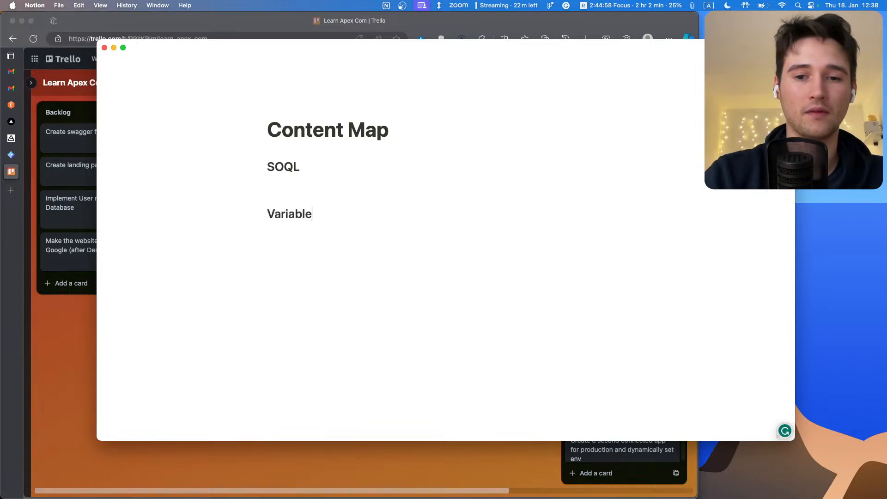
type("s")
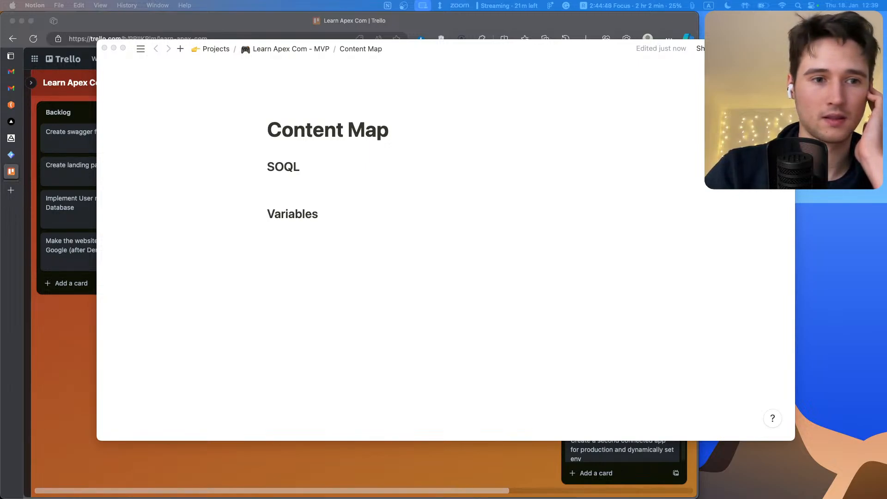
mouse_move(378, 444)
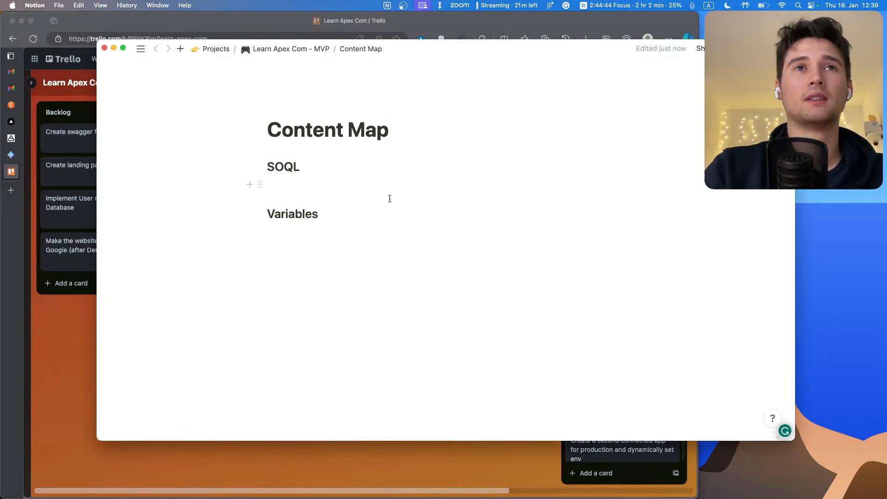
left_click(337, 184)
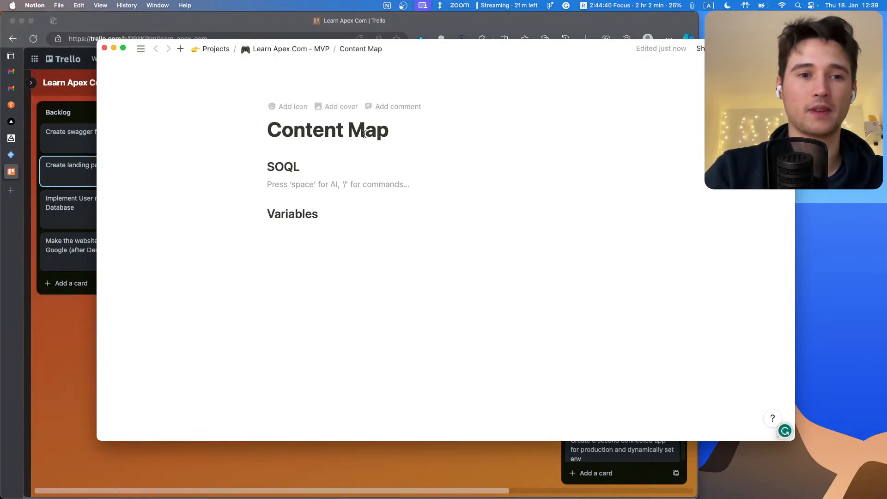
left_click(338, 183)
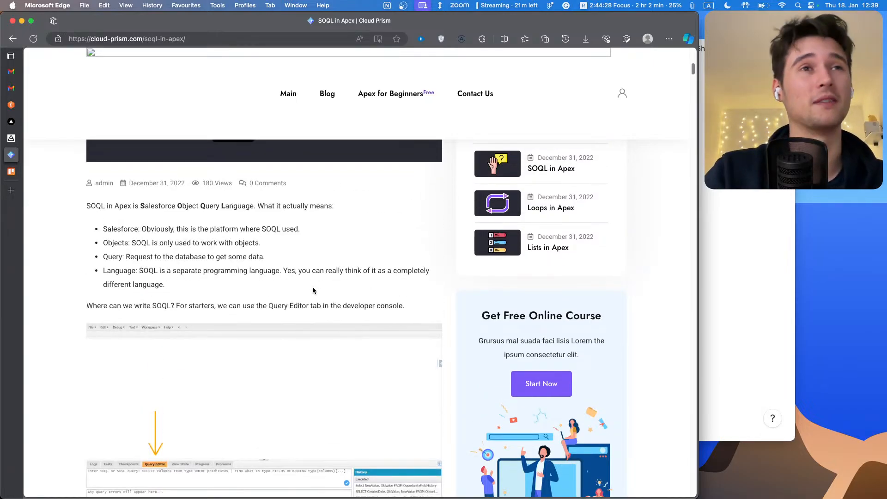
- Scroll the SOQL in Apex article to its Syntax section, then return to Notion
scroll("down", 3)
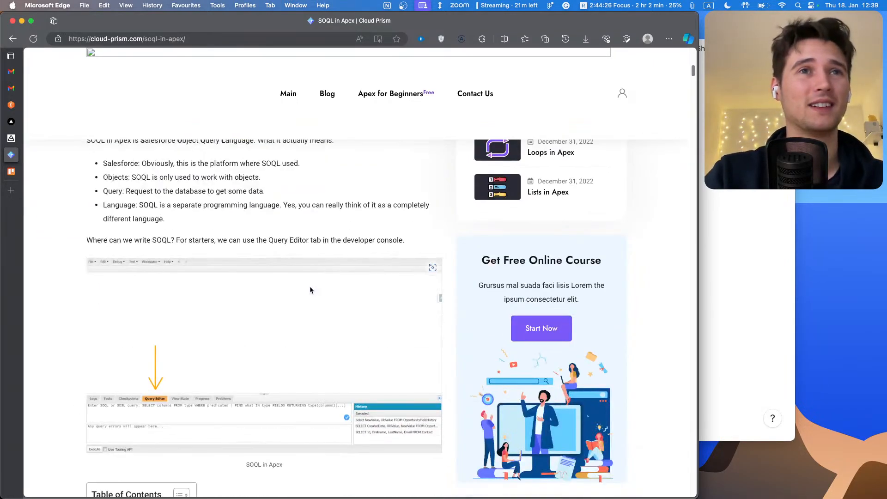
mouse_move(307, 269)
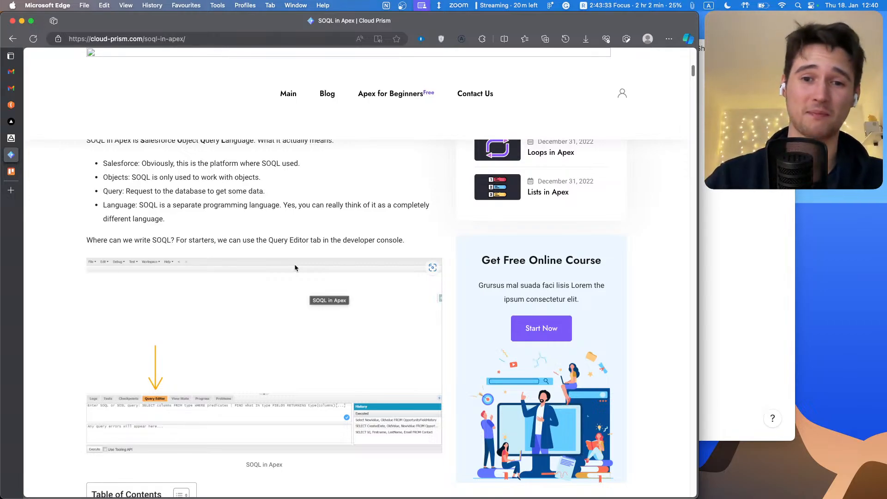
mouse_move(362, 269)
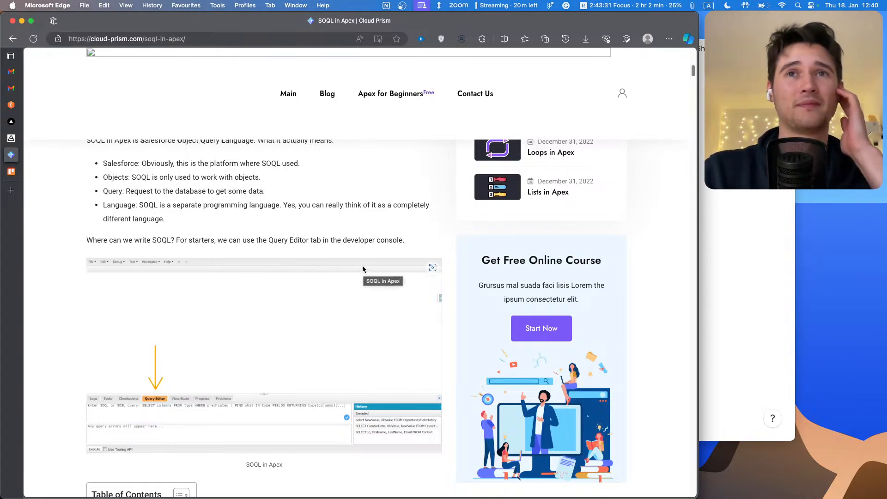
mouse_move(332, 292)
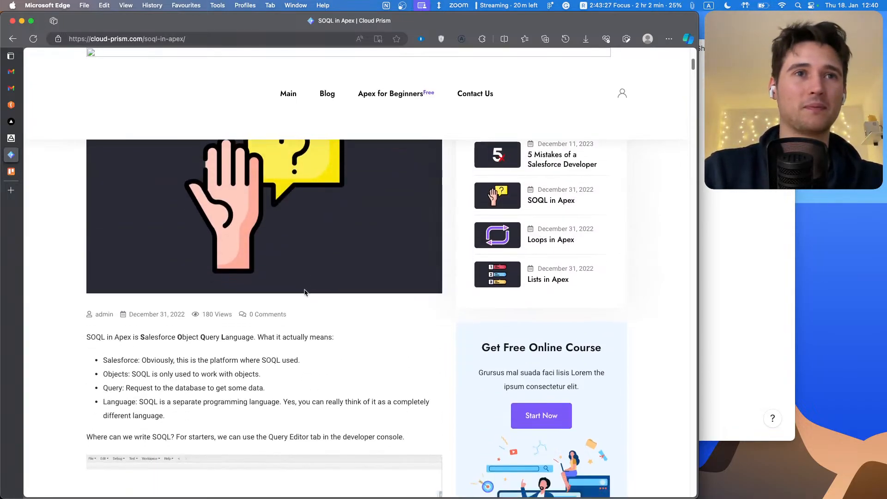
scroll("down", 3)
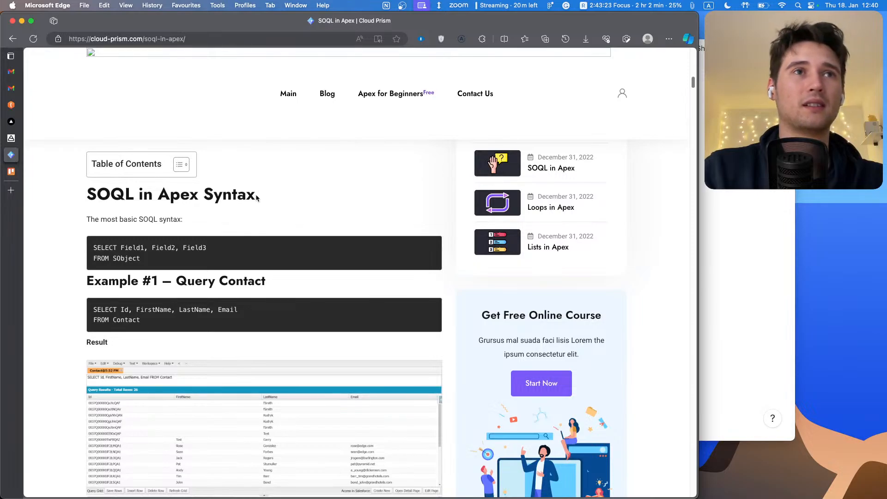
left_click(180, 164)
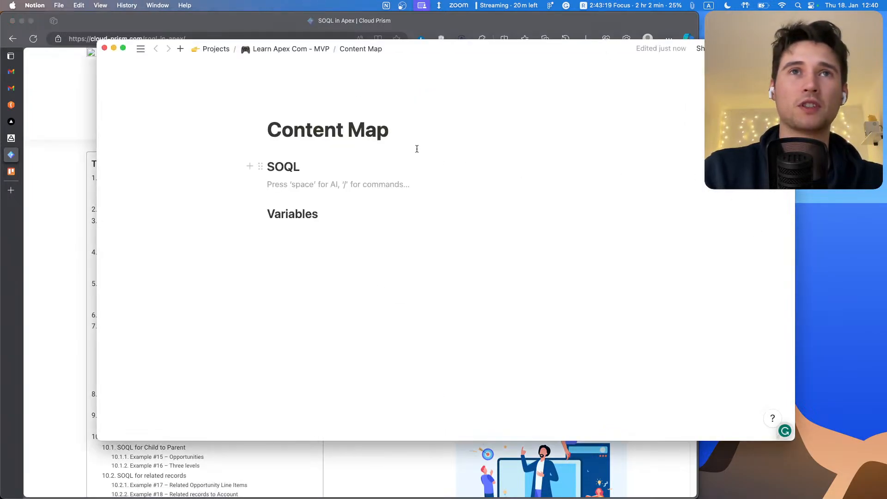
- Add a to-do block 'Organize SOQL topics'
type("/")
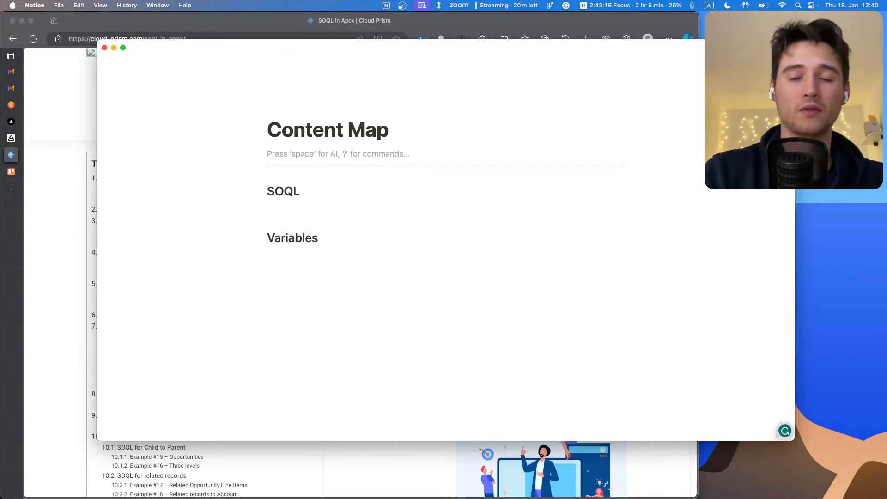
type("/t")
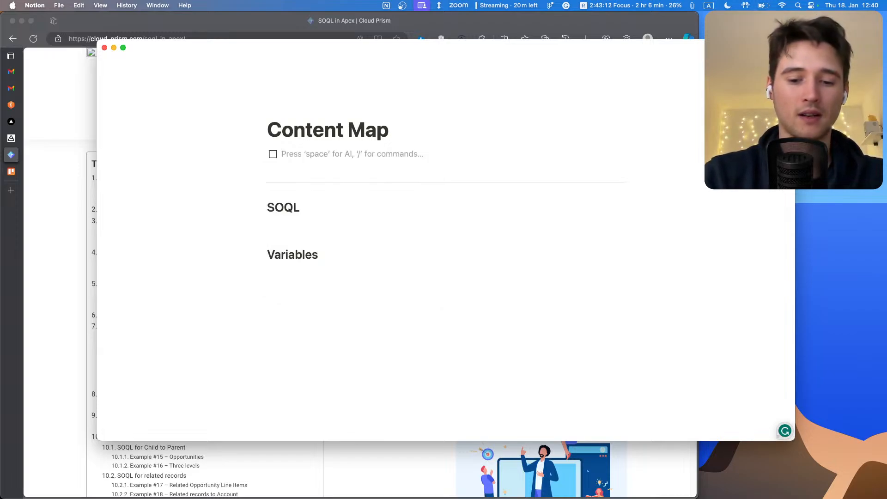
type("Move")
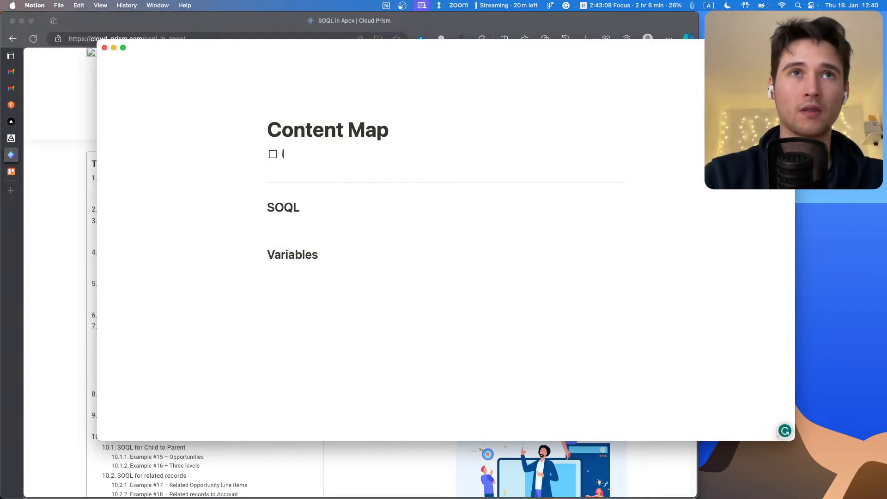
type("Organize SOQL")
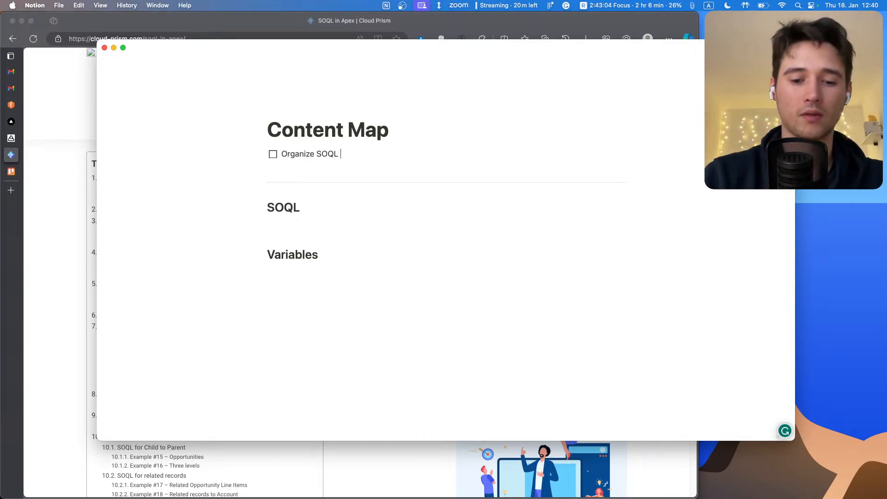
type("topics")
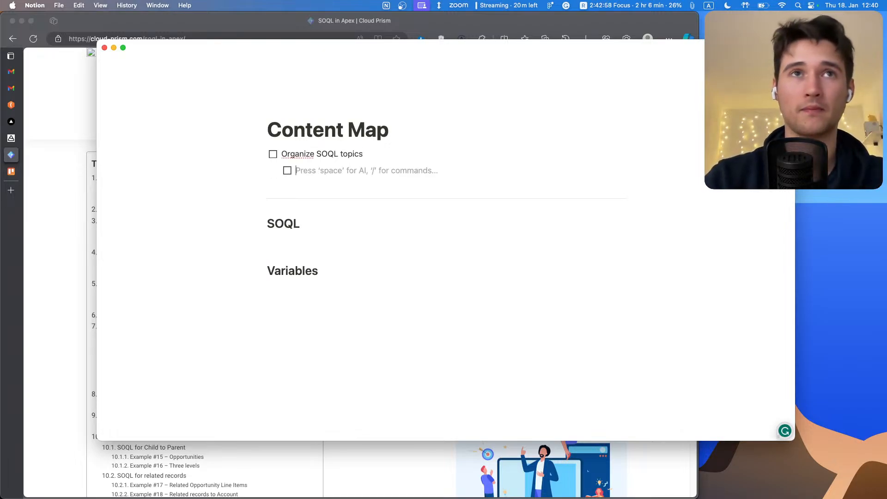
- Nest sub-to-dos: read existing topics, find missing ones, write down all possible topics
type("Read what topics do we have")
type("What topics are m")
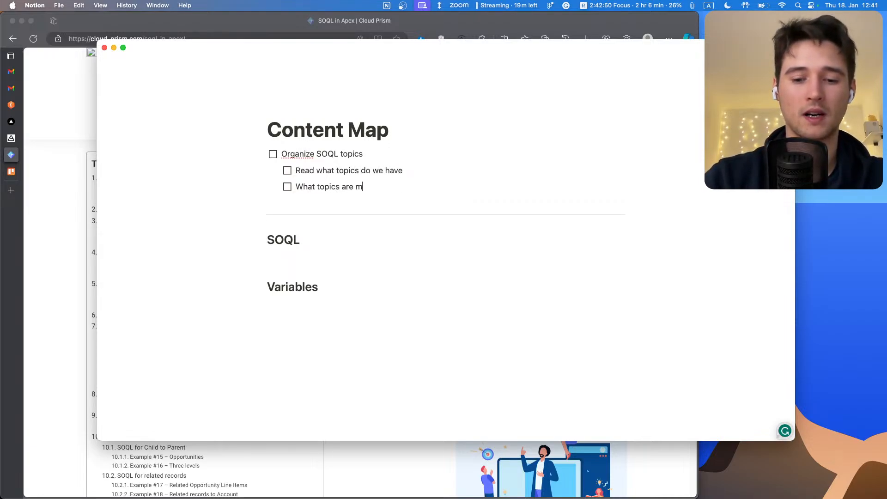
key("Enter")
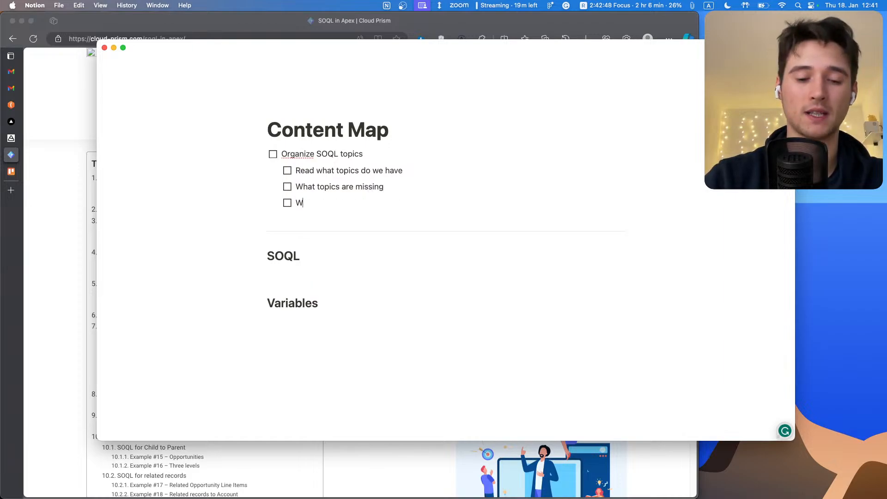
type("rite down")
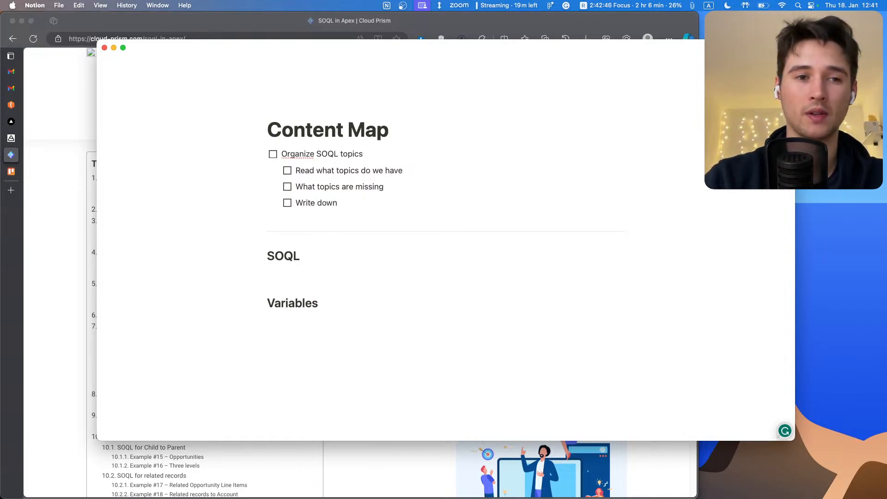
type("all possible topics")
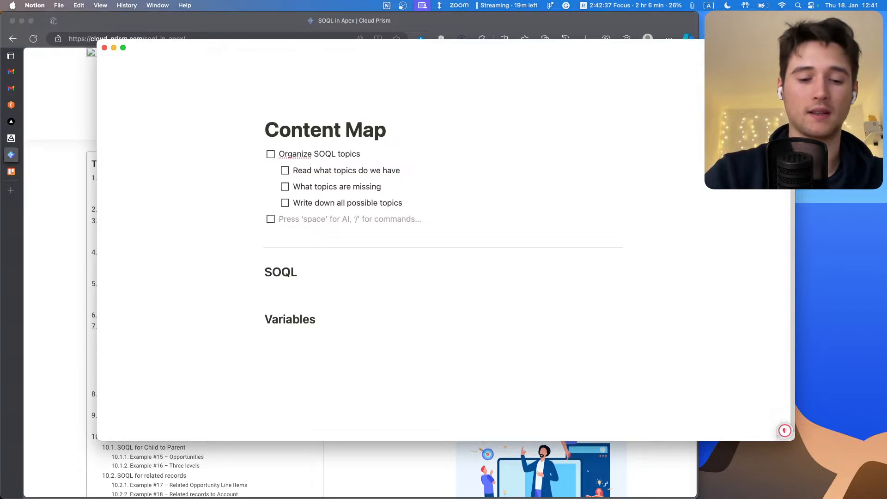
- Add to-dos 'Divide the SOQL articles into "Topics"' and 'Create topic tasks'
type("Divide topic")
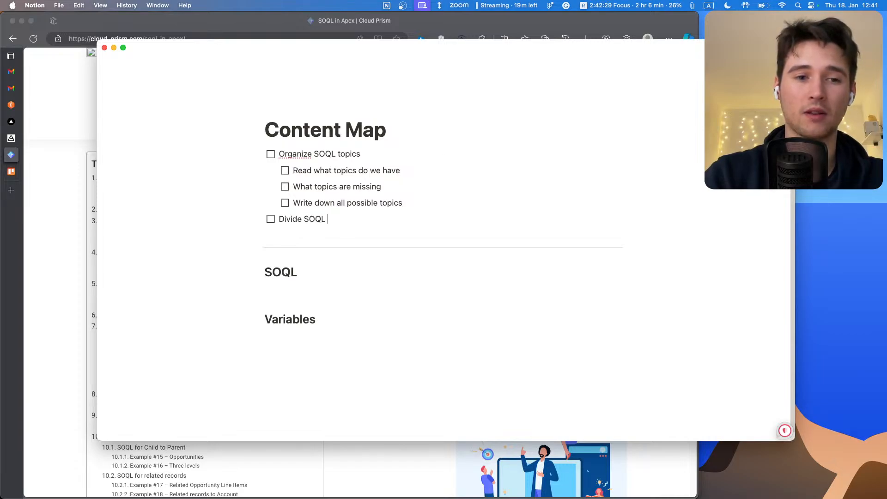
type("article into")
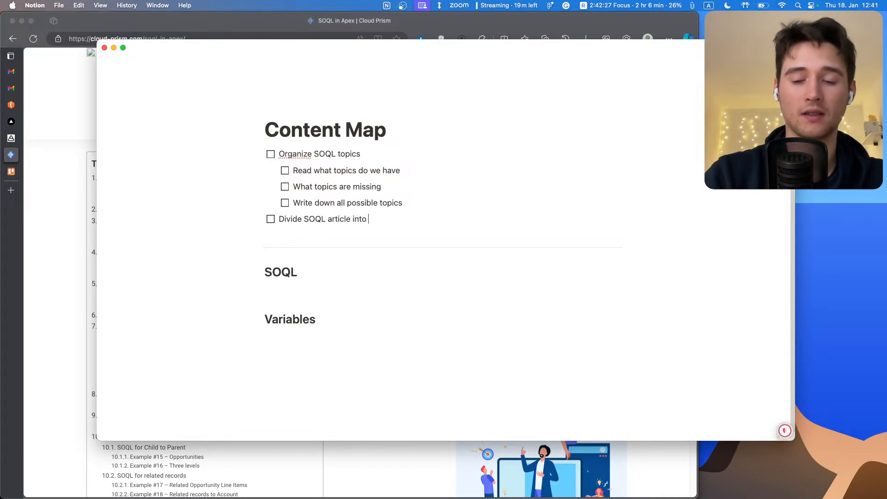
type("\"Topics\"")
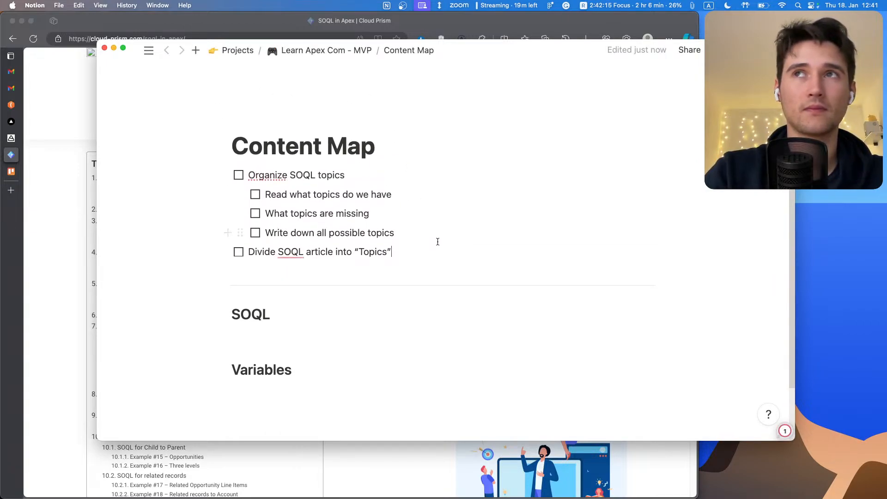
mouse_move(433, 244)
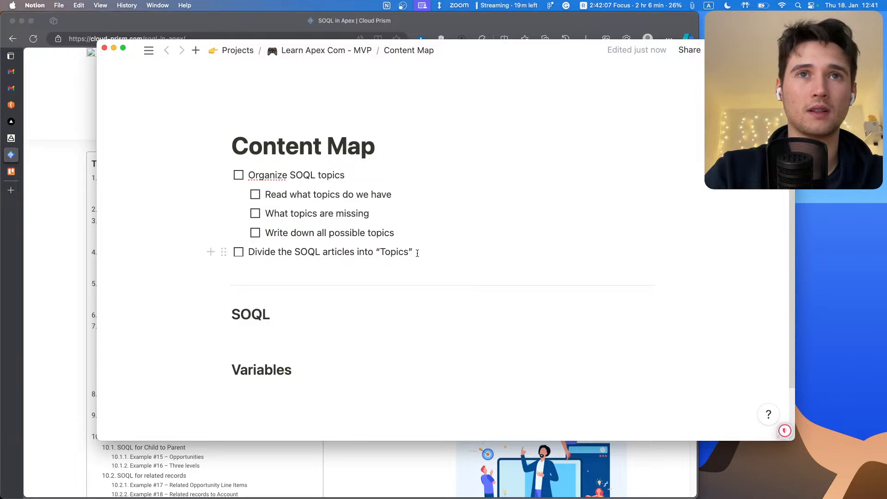
type("Create")
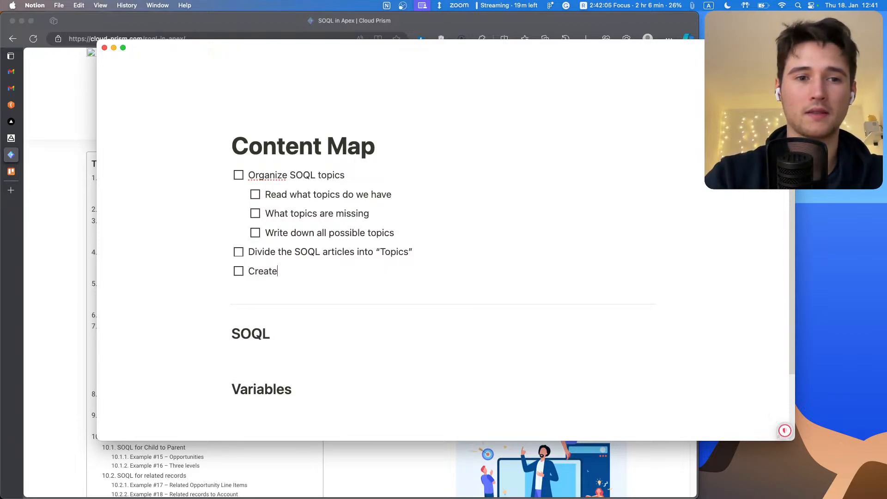
type("top")
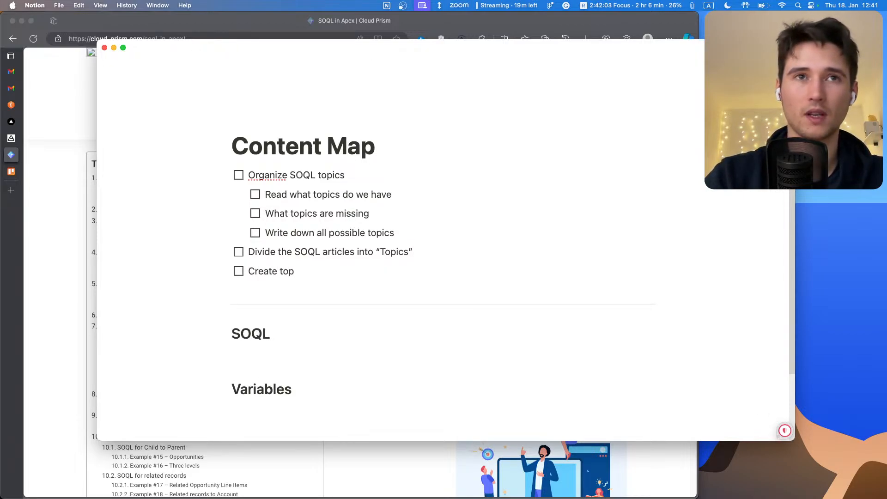
type("ic tasks")
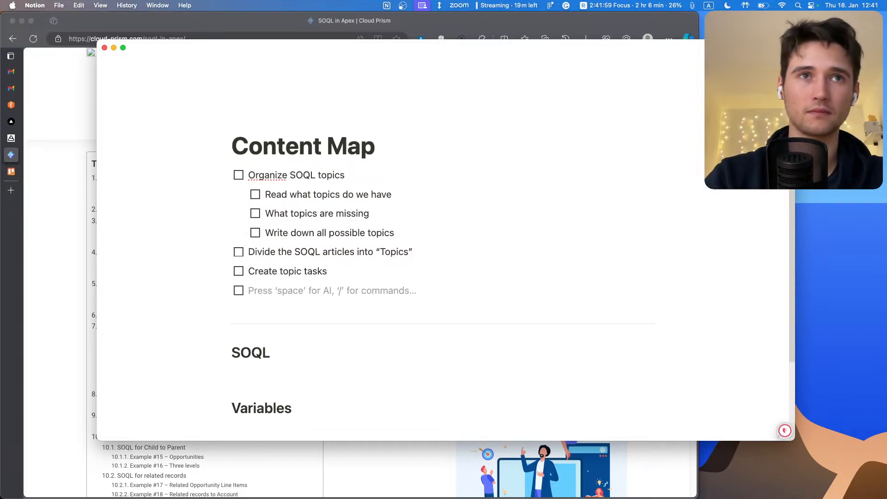
- Nest task description, solution and testing sub-to-dos, then add 'Upload everything into DB'
type("Create")
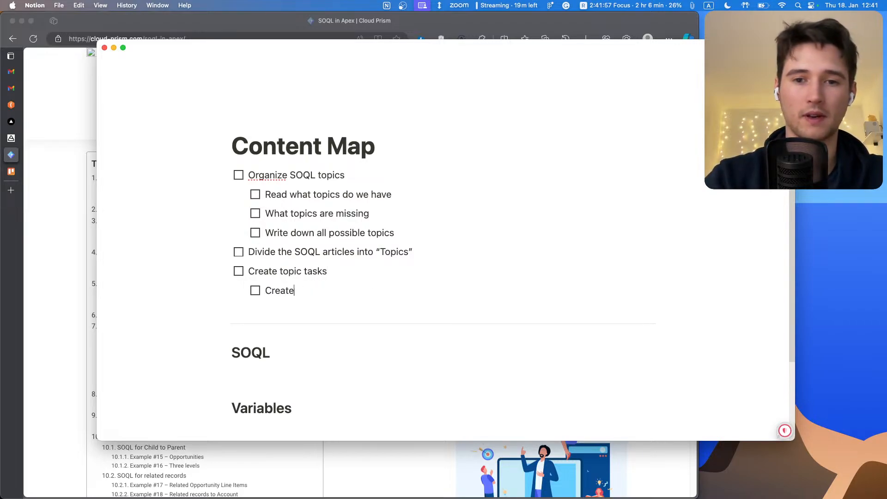
type("task descriptions")
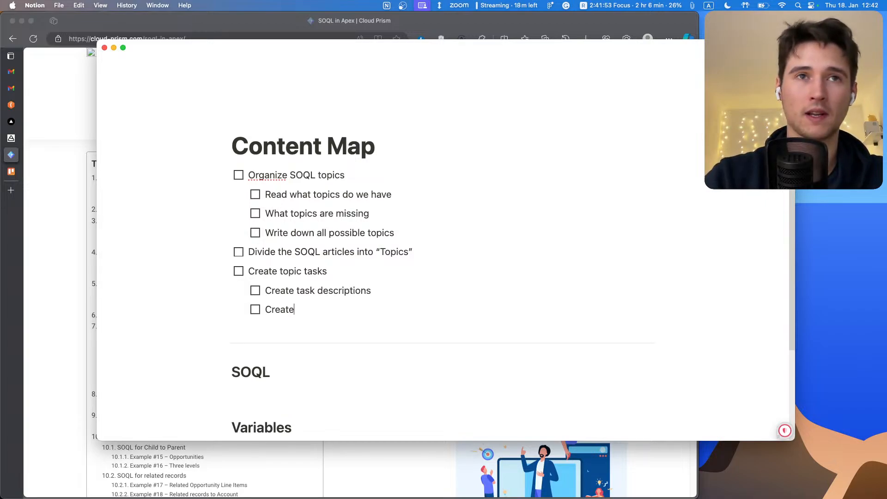
type("task solutions")
type("Test tasks")
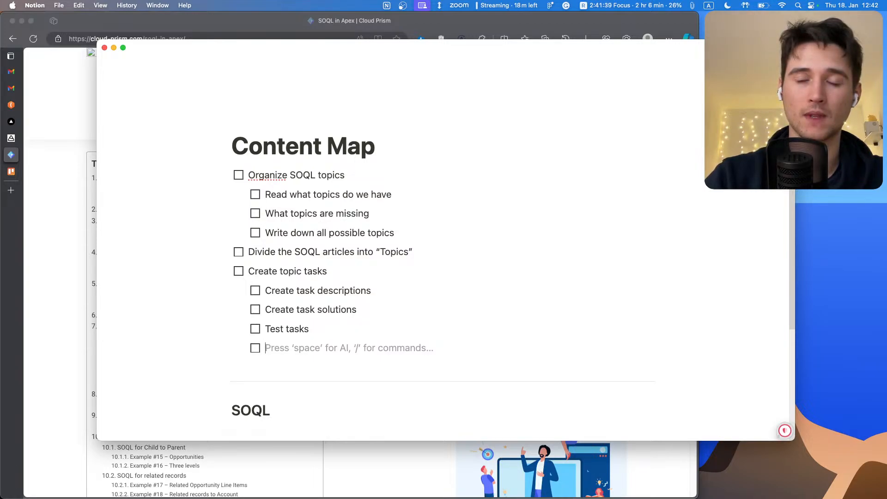
type("Upload everything into DB")
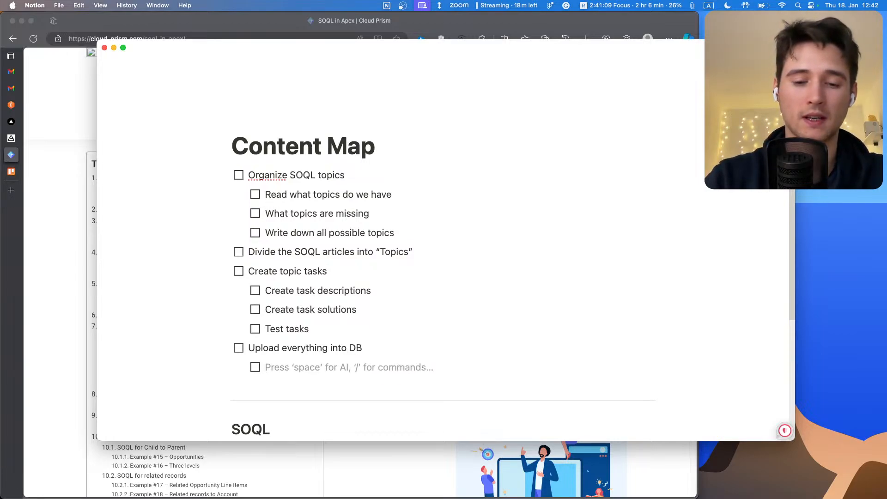
- Type indented to-dos 'Upload Topics' and 'Upload Tasks' under 'Upload everything into DB'
type("Upload")
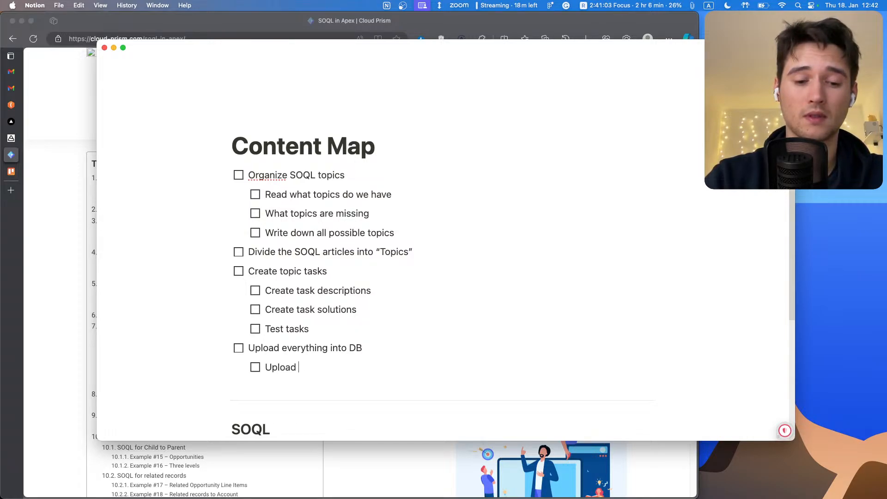
type("Topics")
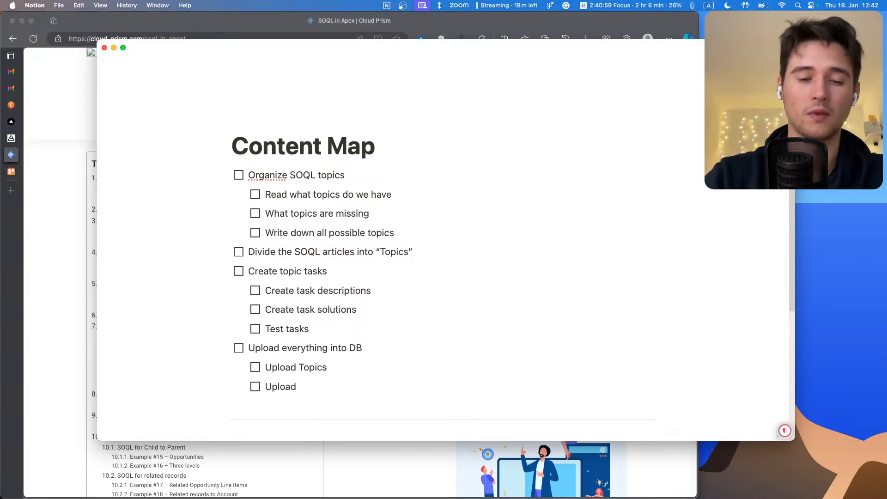
type("Tasks")
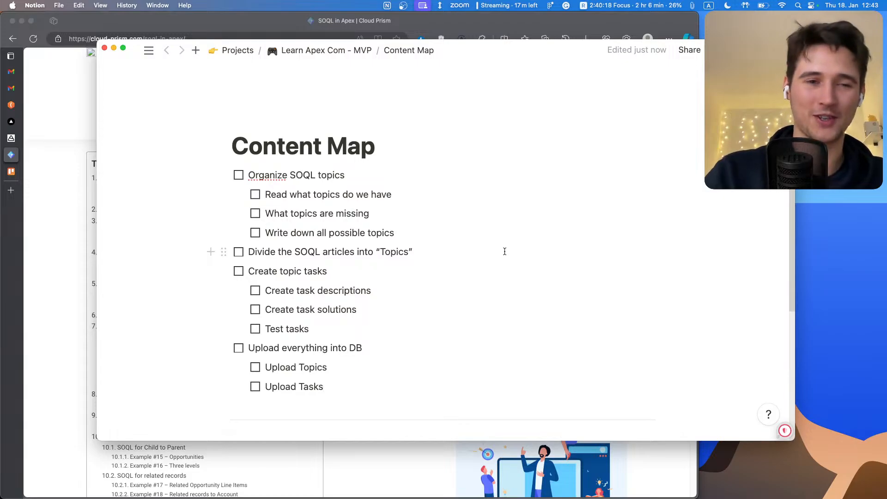
mouse_move(512, 243)
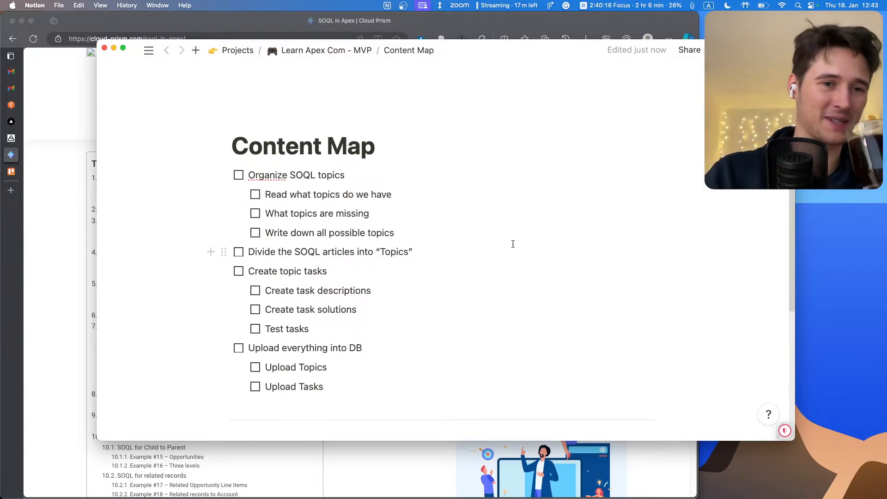
scroll("down", 3)
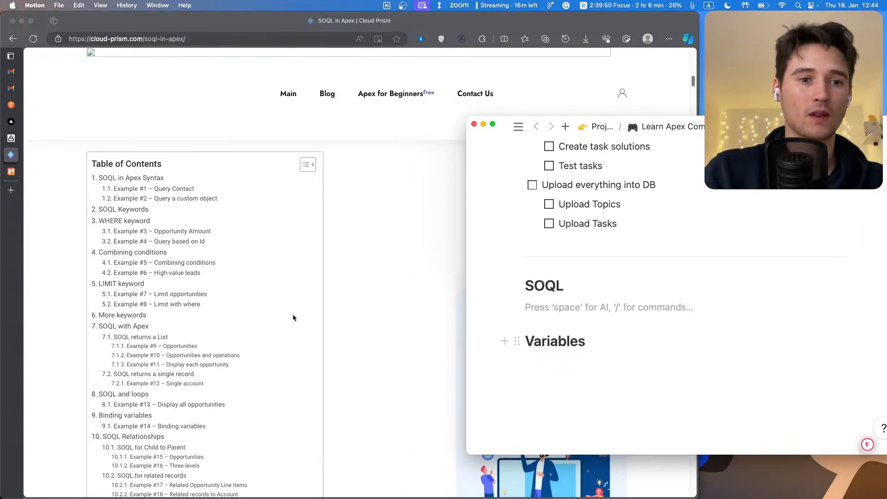
- Scroll down through the SOQL in Apex article's contents
scroll("down", 3)
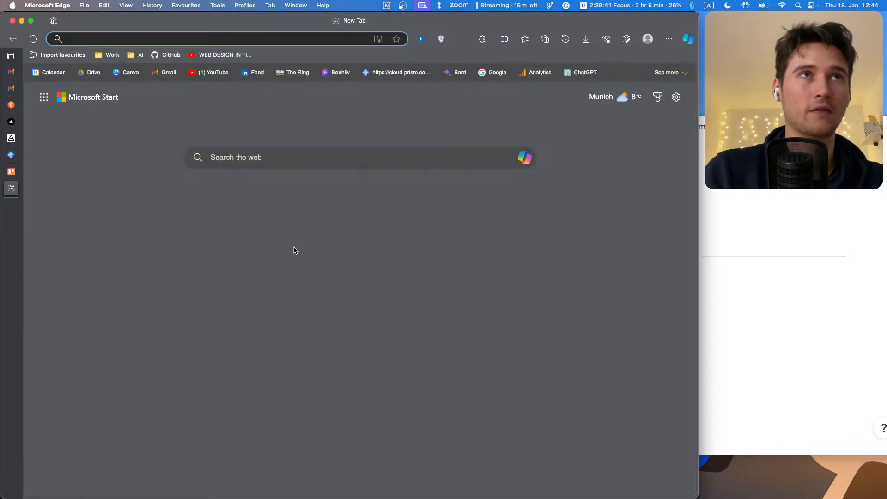
- Search 'soql salesforce', open the SOQL reference result, and scroll to 'When to Use SOQL'
type("soql")
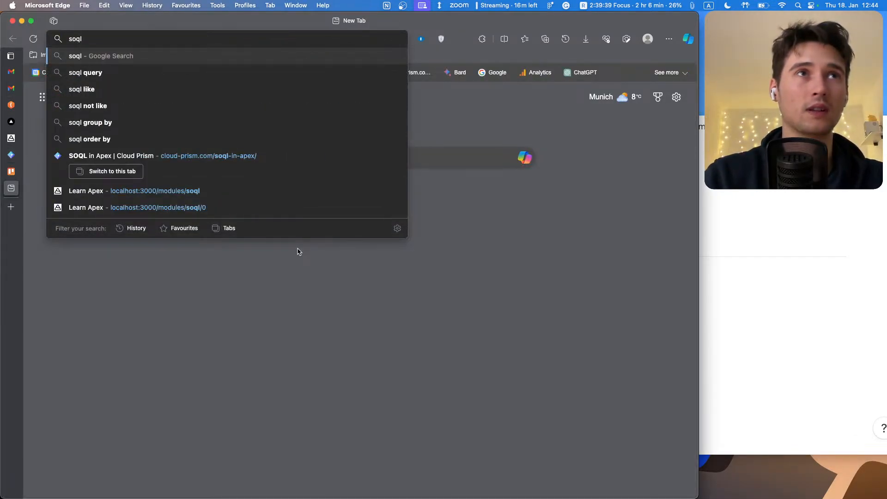
type("salesforce&oq=soql+salesforce&gs_lcrp=EgZjaH...")
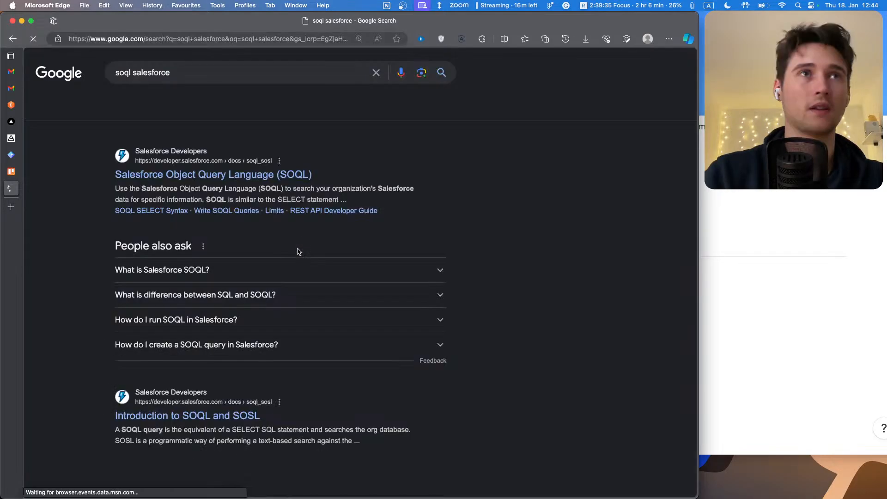
left_click(213, 174)
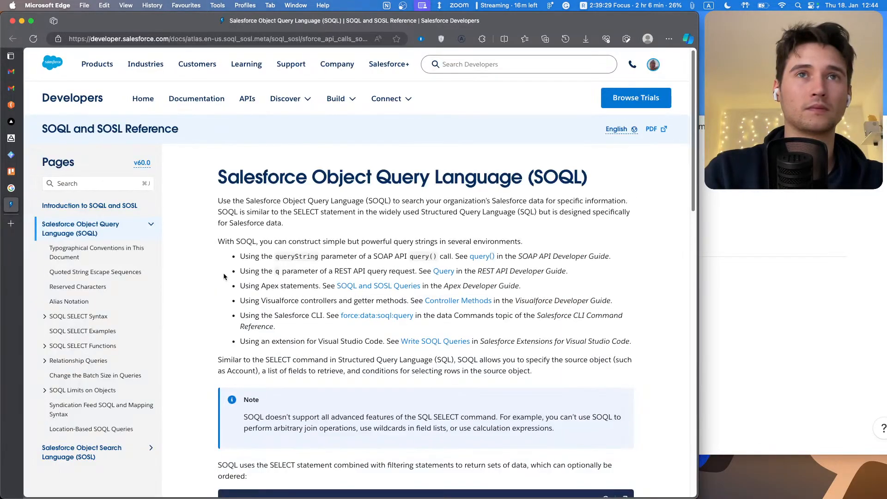
scroll("down", 3)
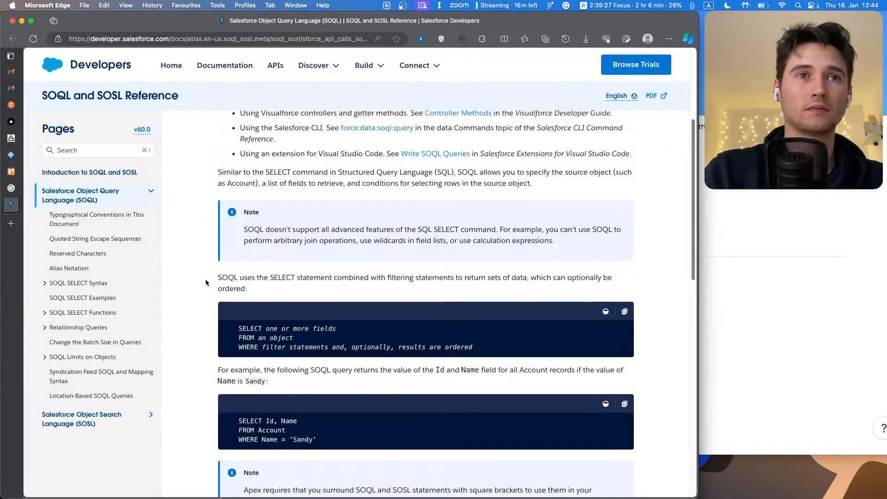
scroll("down", 3)
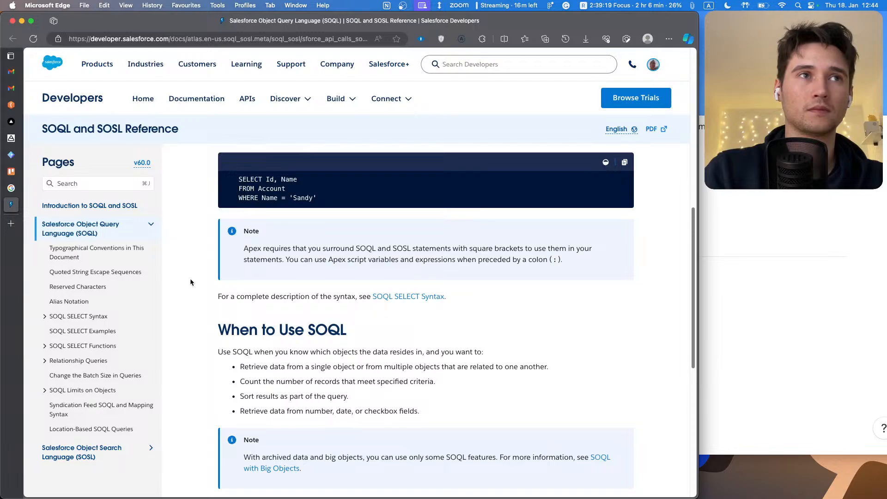
mouse_move(580, 277)
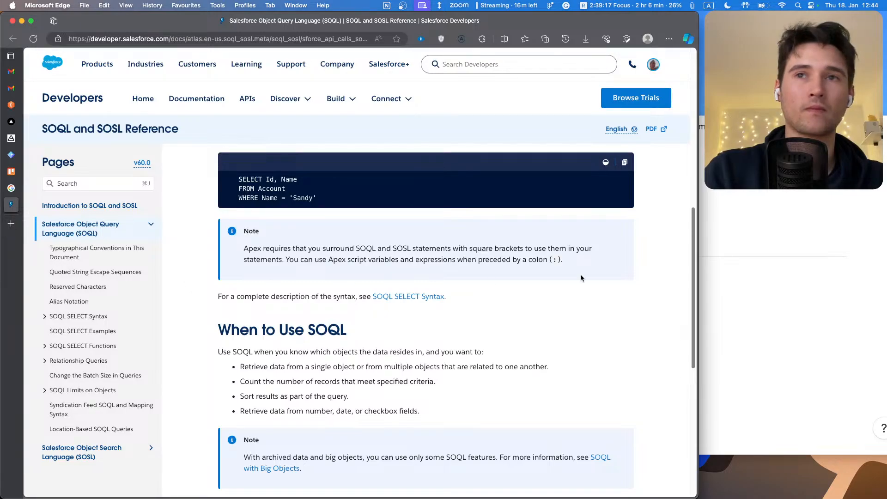
- Type the lines 'Topic 1 -', 'Topic 2 -' and 'Topic 3 -' under the SOQL heading
left_click(11, 5)
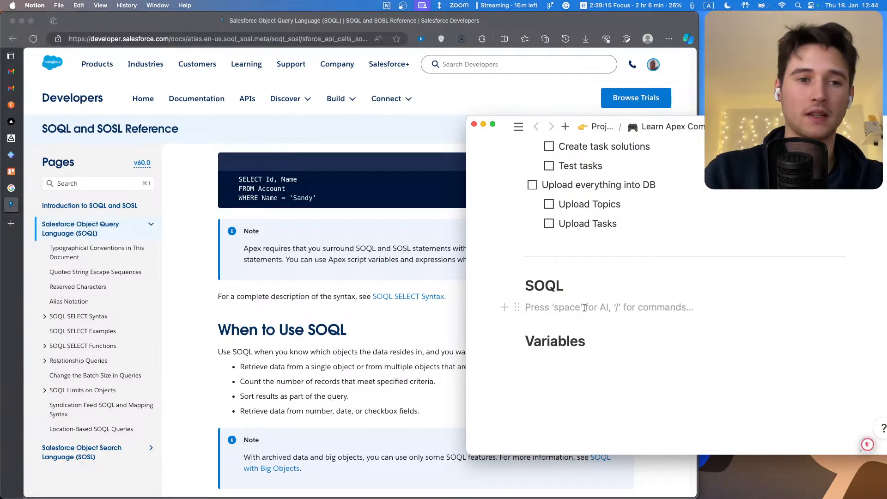
type("TOPI")
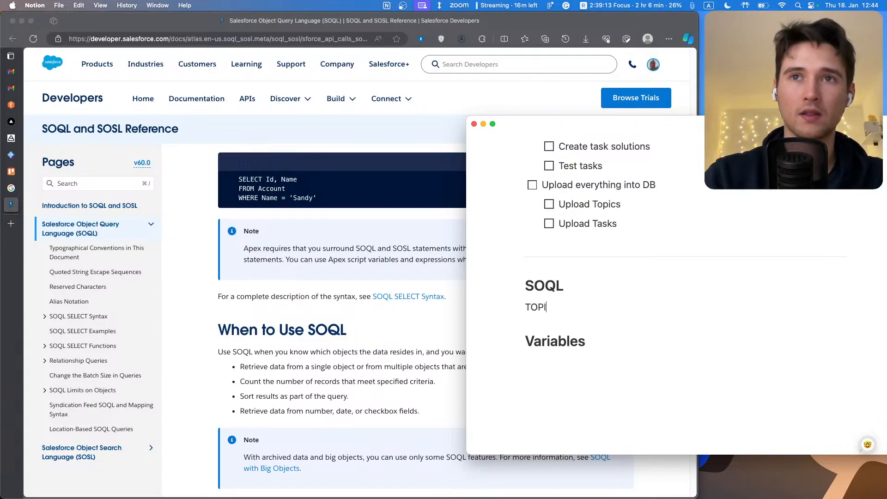
type("Topic 1 -")
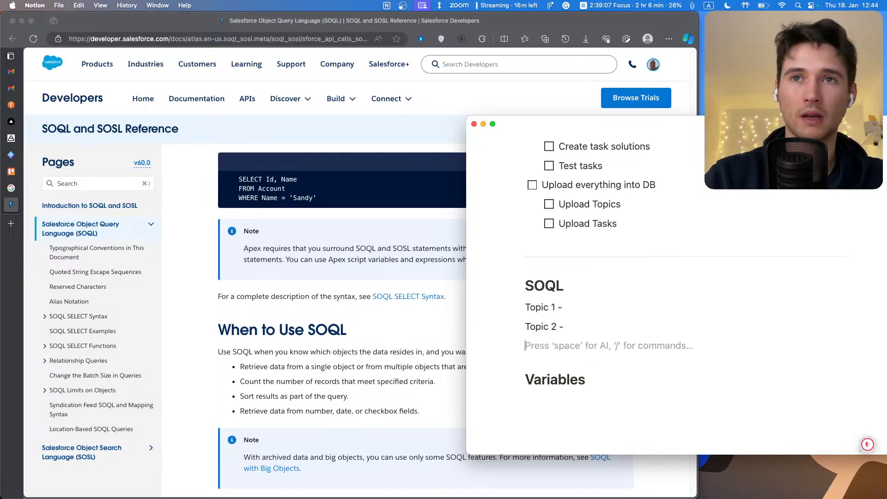
type("Topic 3 -")
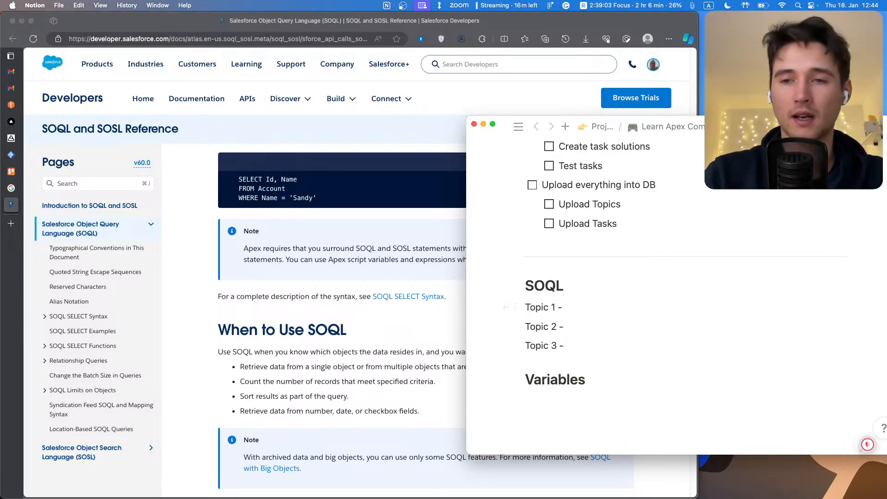
- Convert the three topic lines into toggles and title Topic 1 'Syntax'
left_click(531, 307)
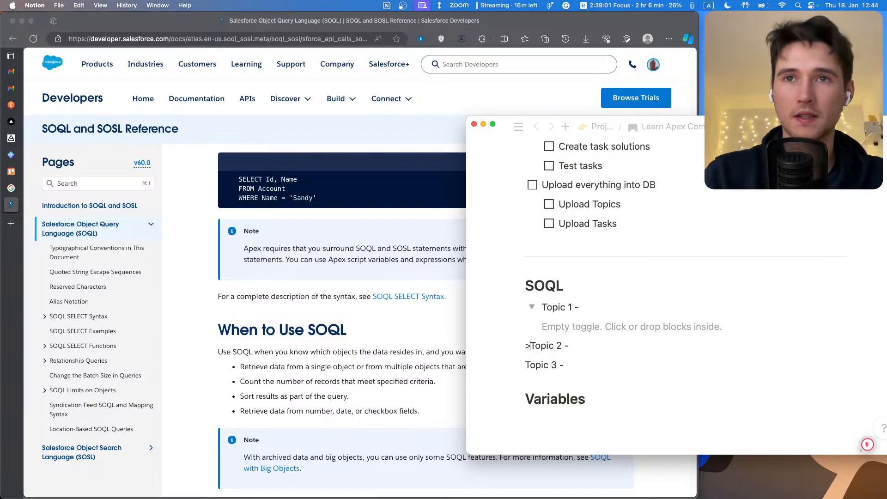
left_click(531, 346)
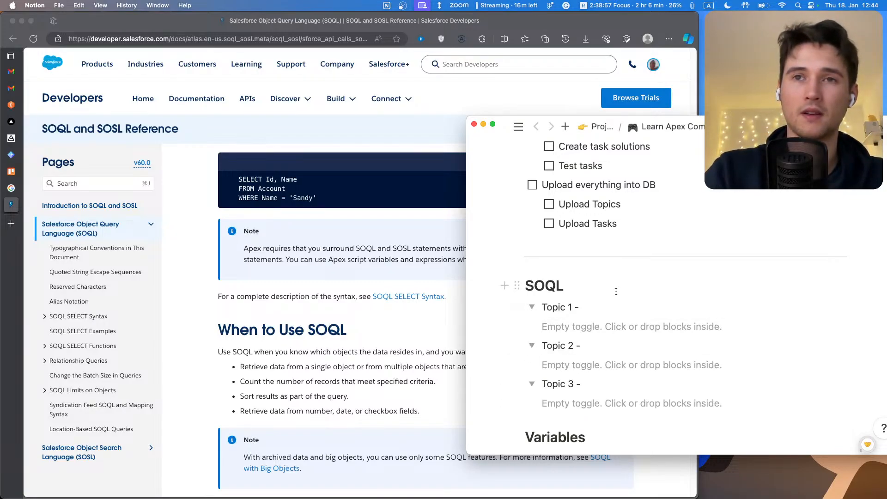
left_click(577, 307)
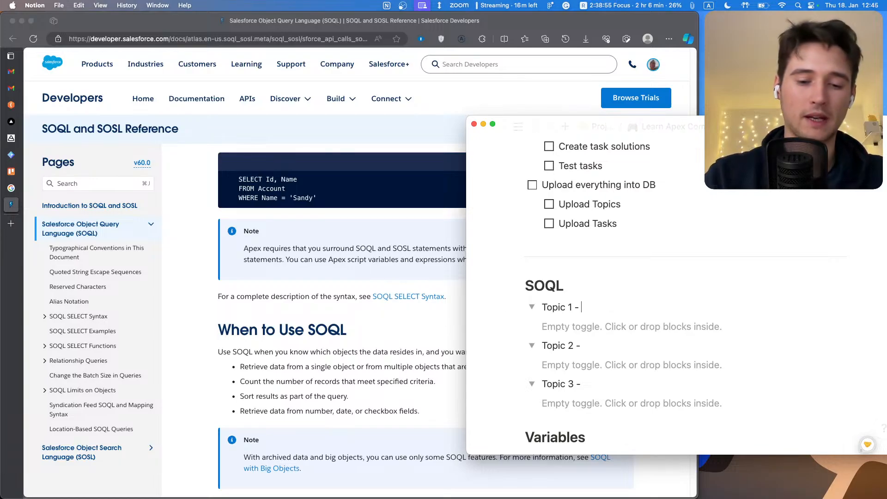
type("Syntax")
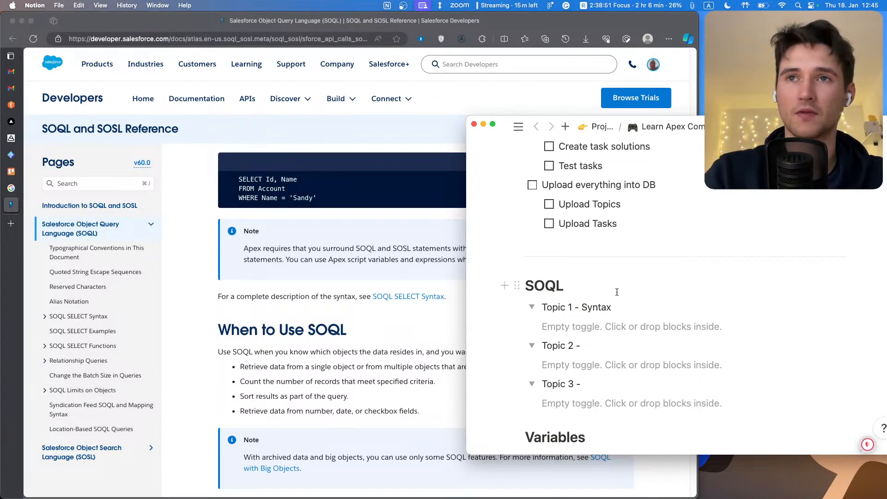
scroll("down", 3)
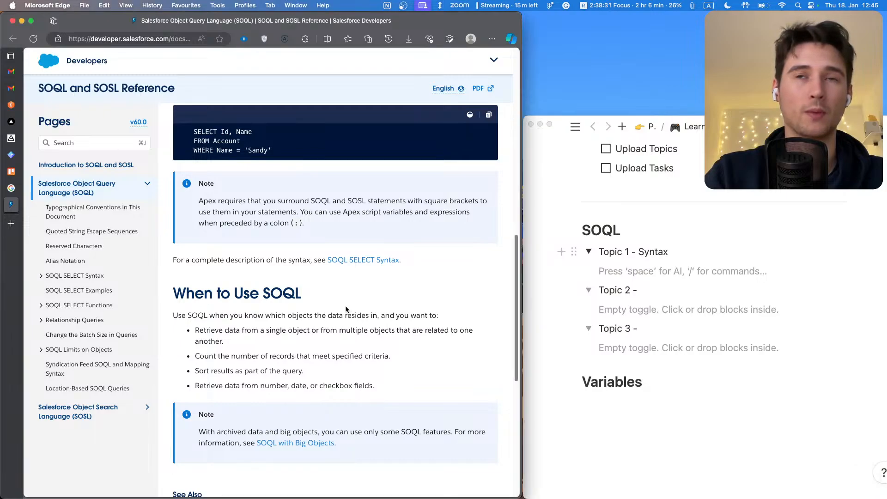
- Browse Quoted String Escape Sequences, Reserved Characters and Alias Notation, ending on SOQL SELECT Syntax
scroll("down", 3)
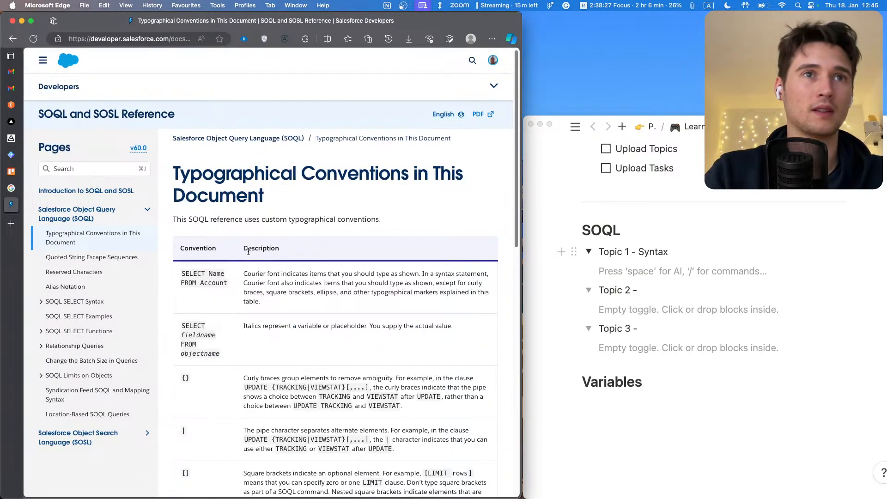
scroll("down", 3)
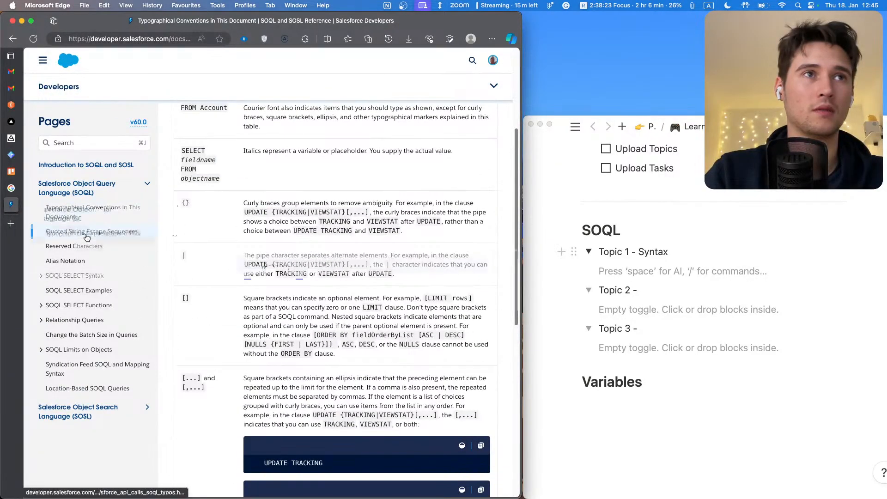
left_click(91, 232)
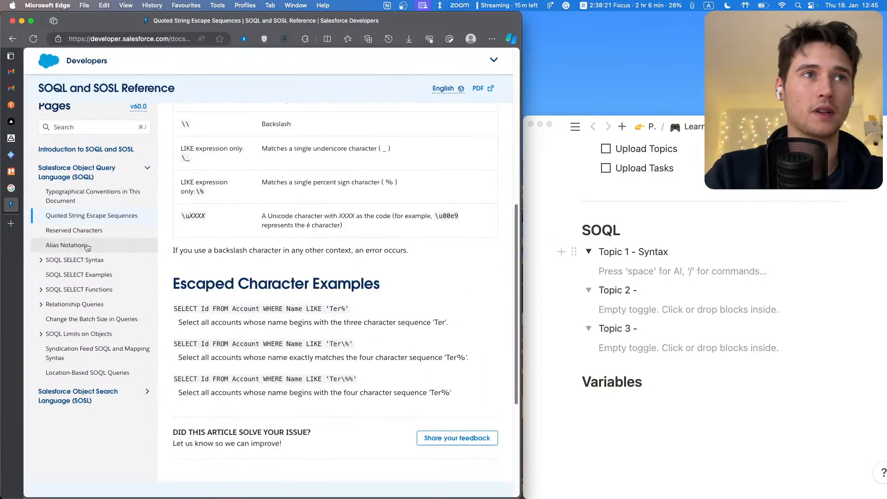
left_click(74, 230)
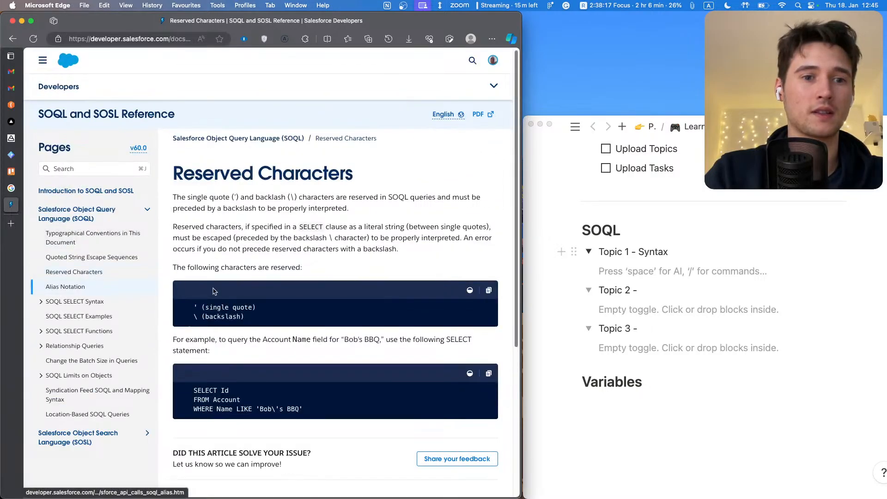
left_click(65, 286)
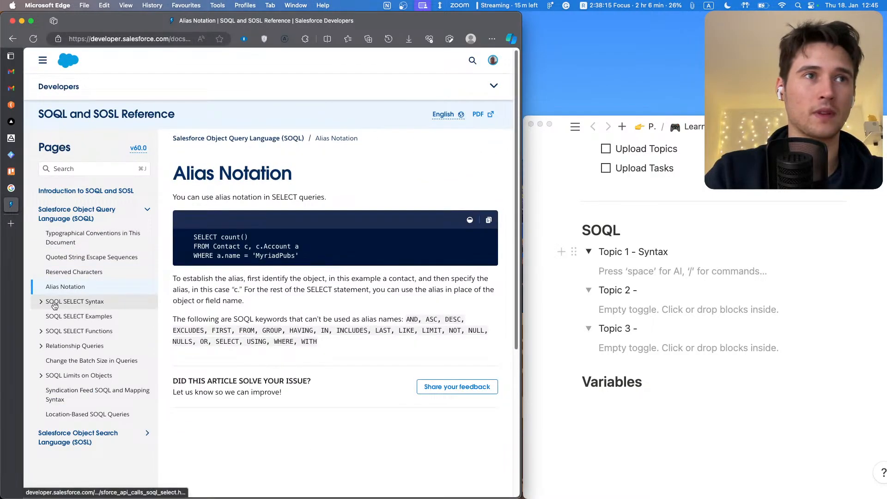
left_click(73, 300)
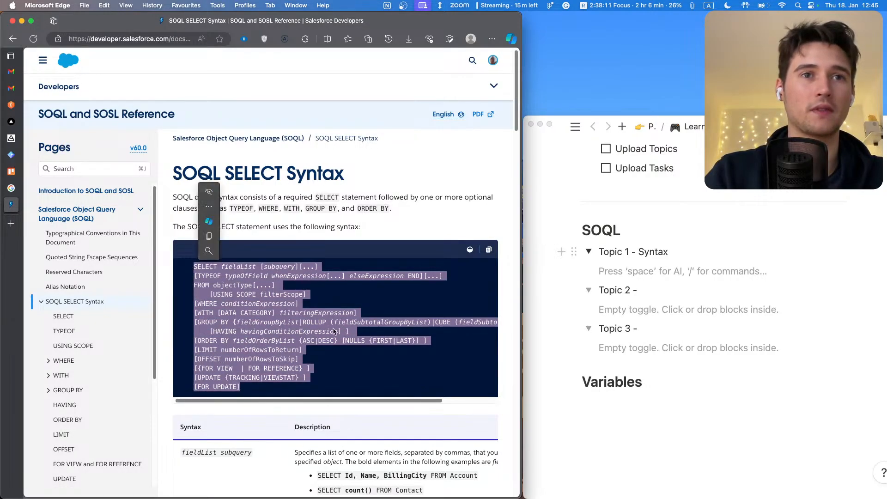
left_click(338, 366)
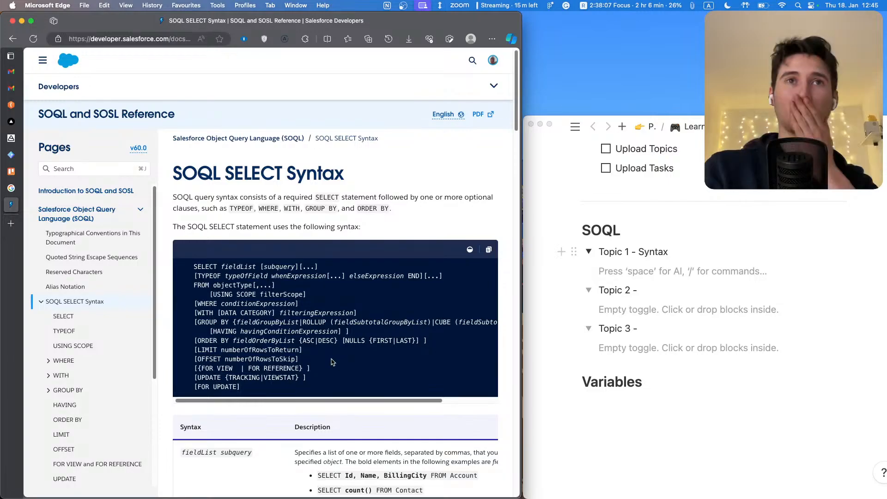
mouse_move(309, 360)
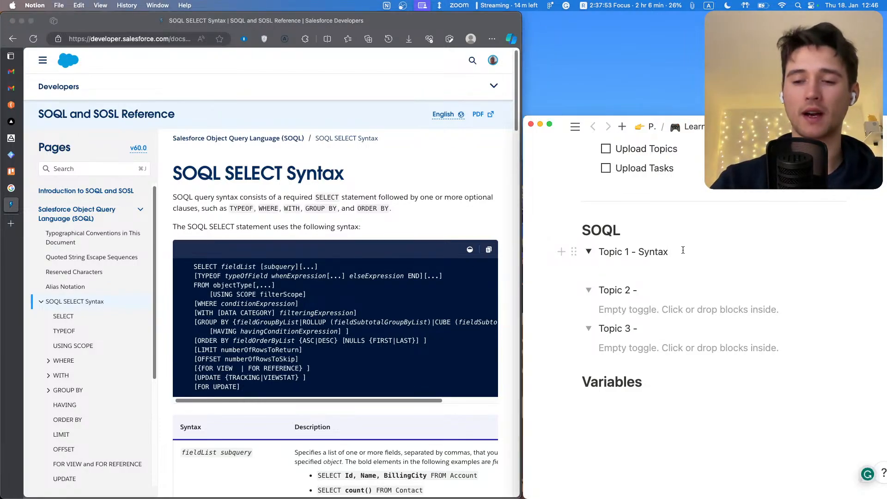
key("backspace")
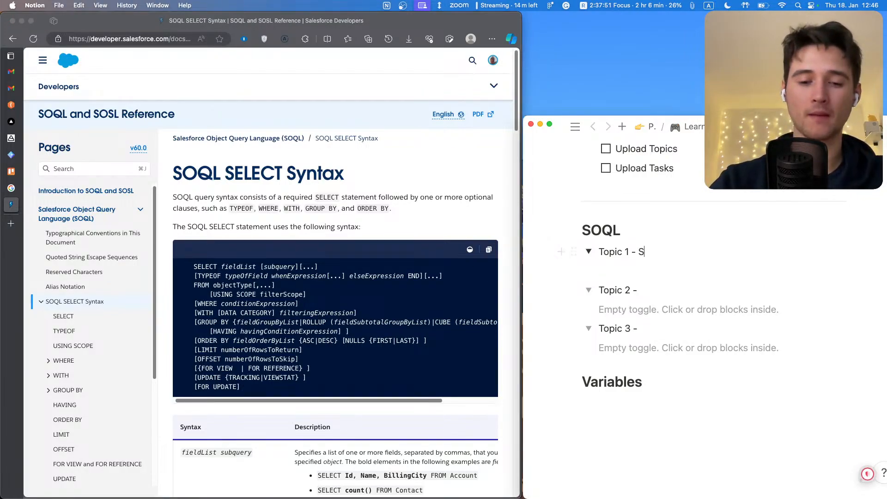
type("yntax")
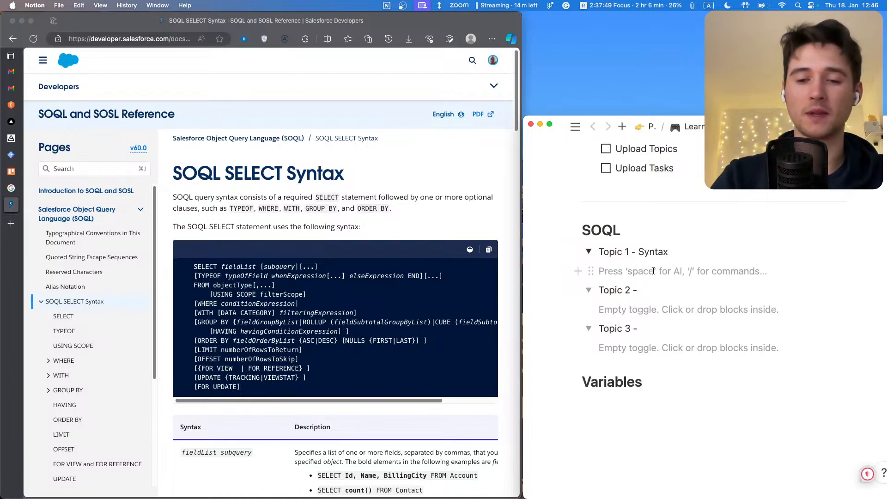